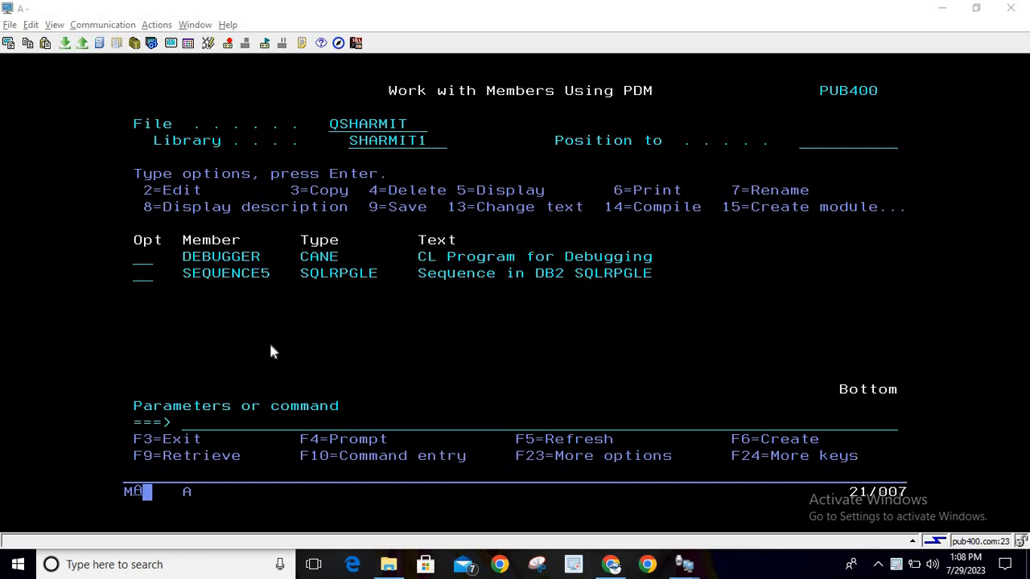
{"action": "mouse_move", "coordinate": [229, 431]}
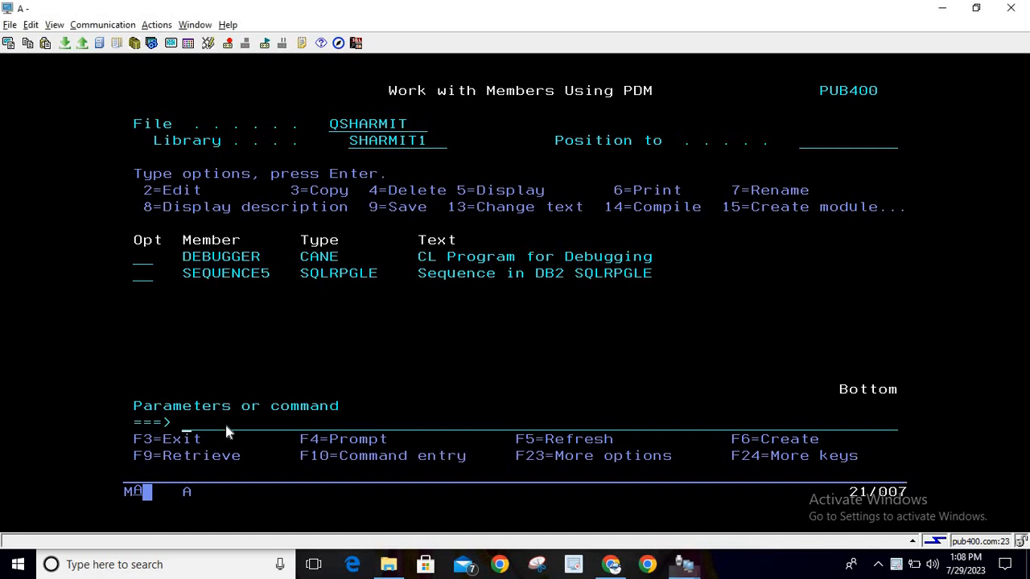
Step: Enter STRSQL on the PDM command line to start interactive SQL
{"action": "type", "text": "strsq"}
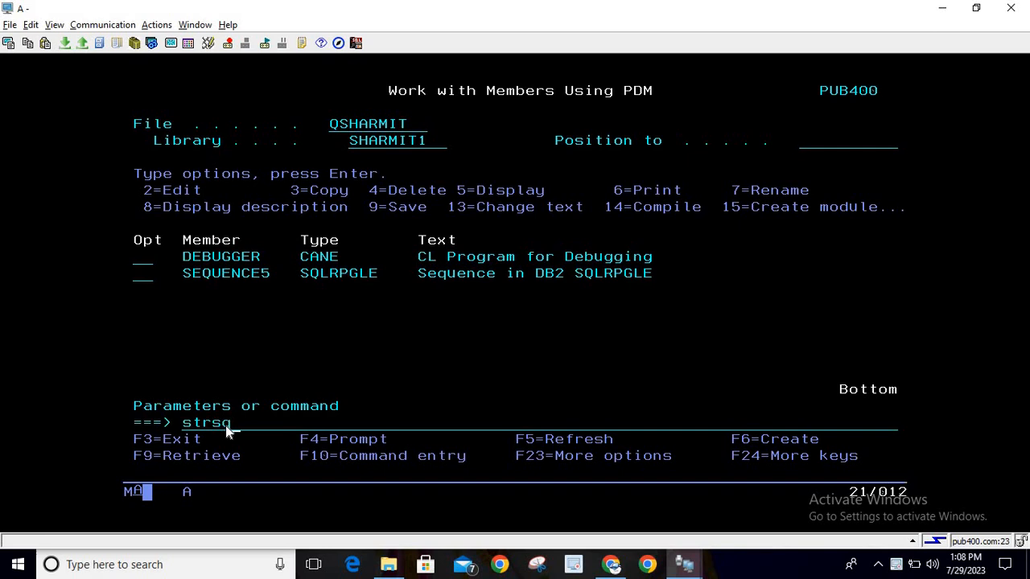
Step: Start STRSQL and re-run CREATE SEQUENCE for SHARMIT1/SEQ1 starting at 1, maximum 100
{"action": "key", "text": "Enter"}
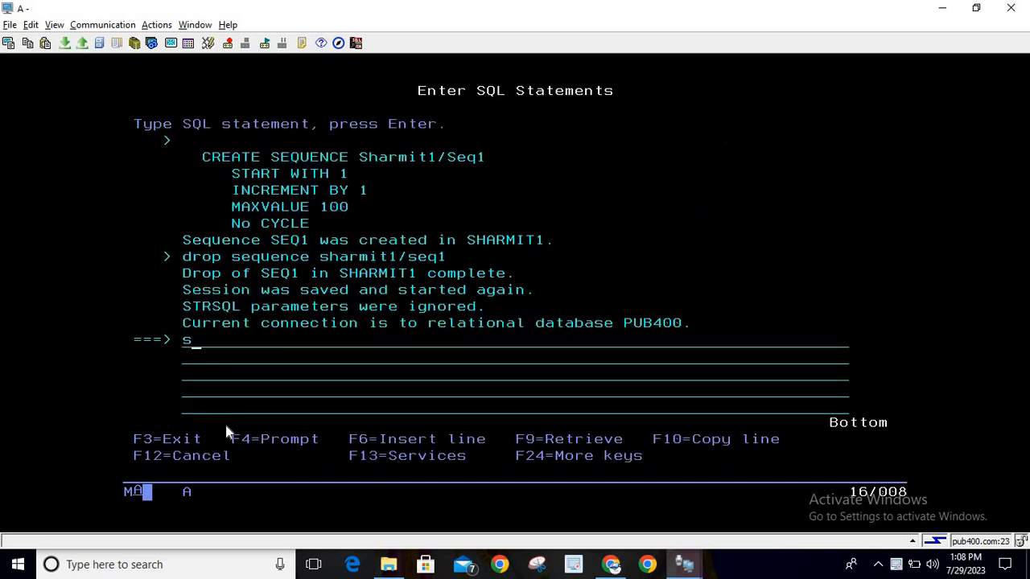
{"action": "key", "text": "backspace"}
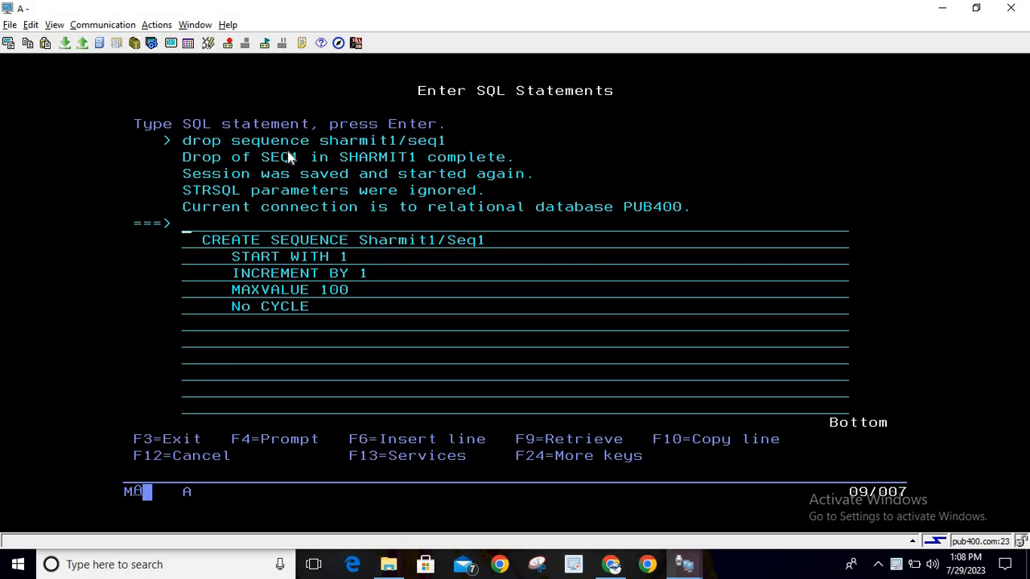
{"action": "mouse_move", "coordinate": [359, 241]}
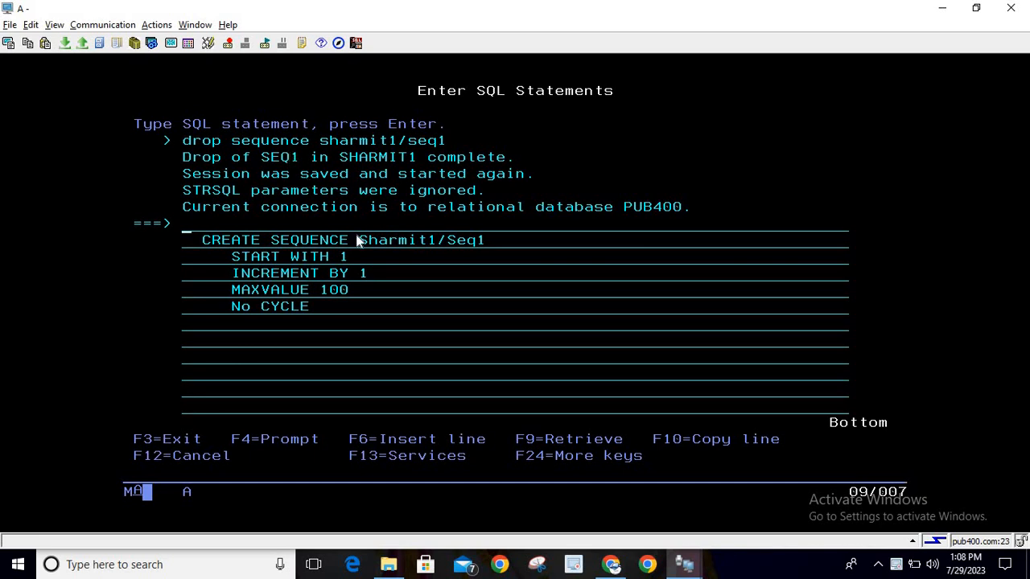
{"action": "mouse_move", "coordinate": [368, 303]}
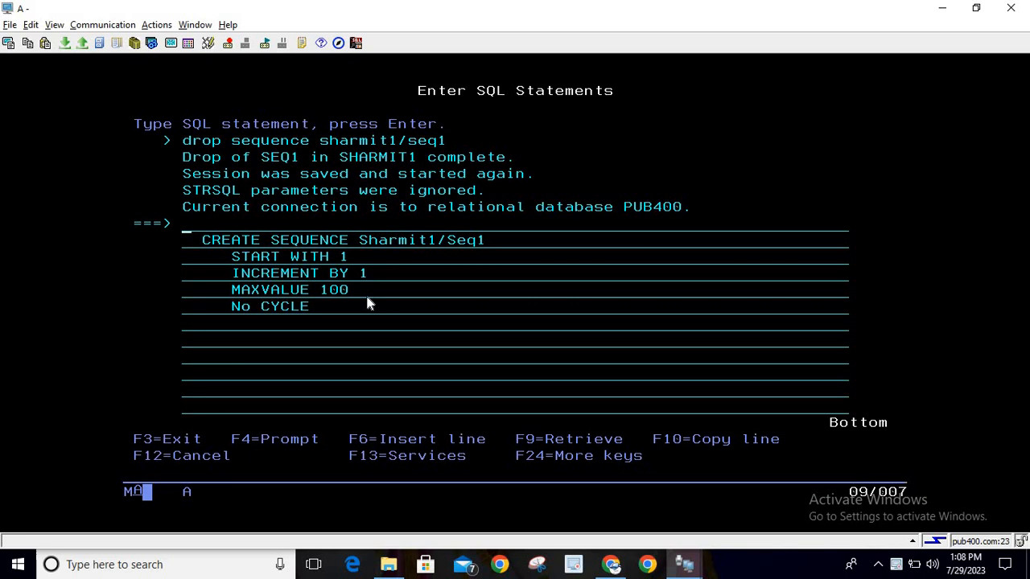
{"action": "mouse_move", "coordinate": [351, 267]}
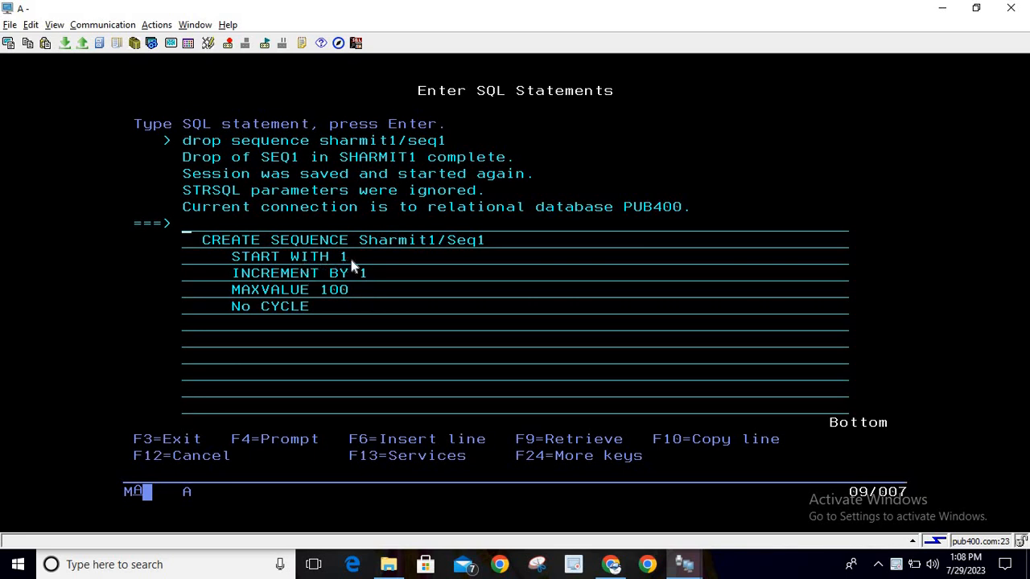
{"action": "mouse_move", "coordinate": [327, 296]}
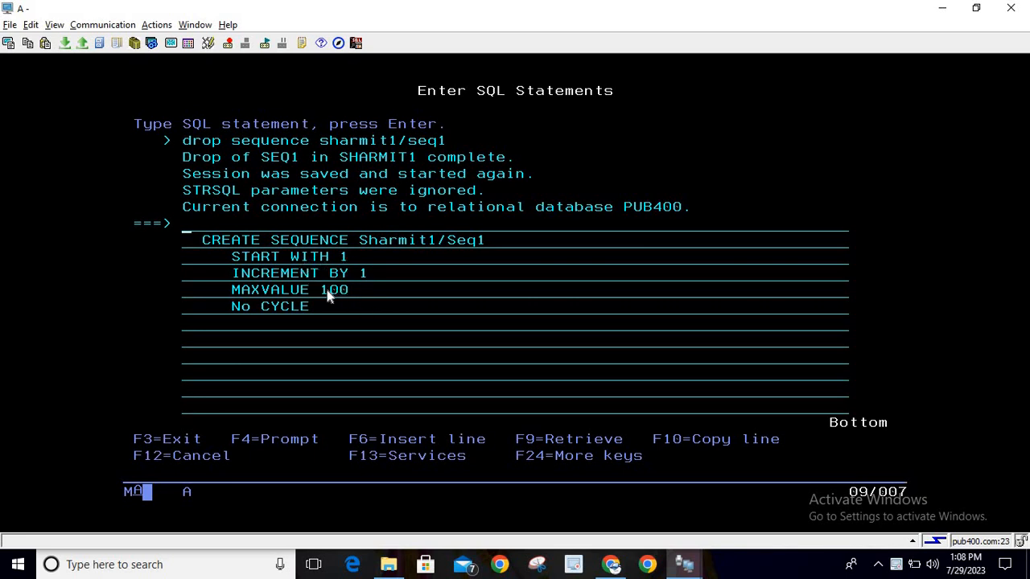
{"action": "mouse_move", "coordinate": [316, 293]}
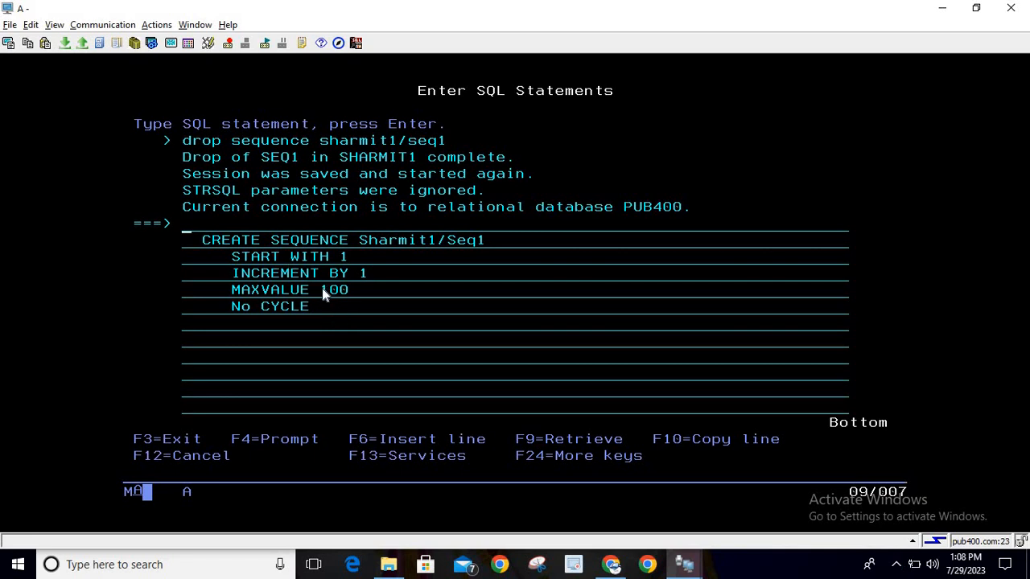
{"action": "key", "text": "Enter"}
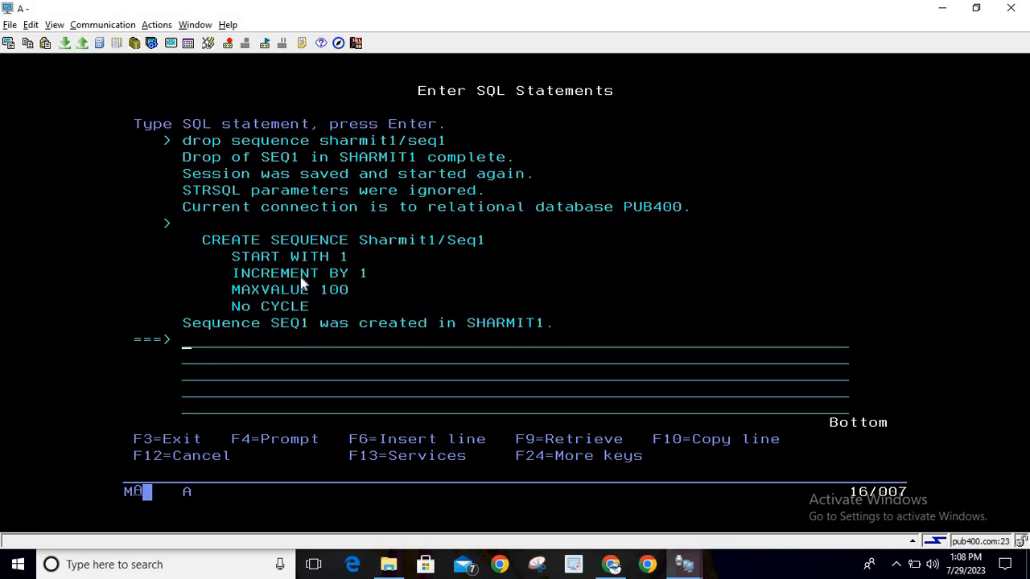
{"action": "mouse_move", "coordinate": [346, 312]}
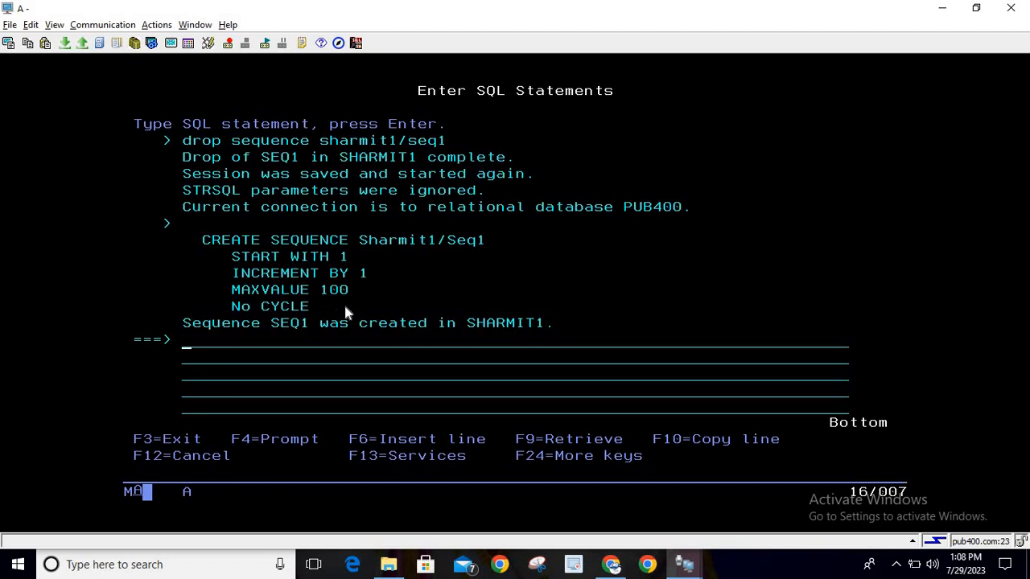
{"action": "mouse_move", "coordinate": [435, 314]}
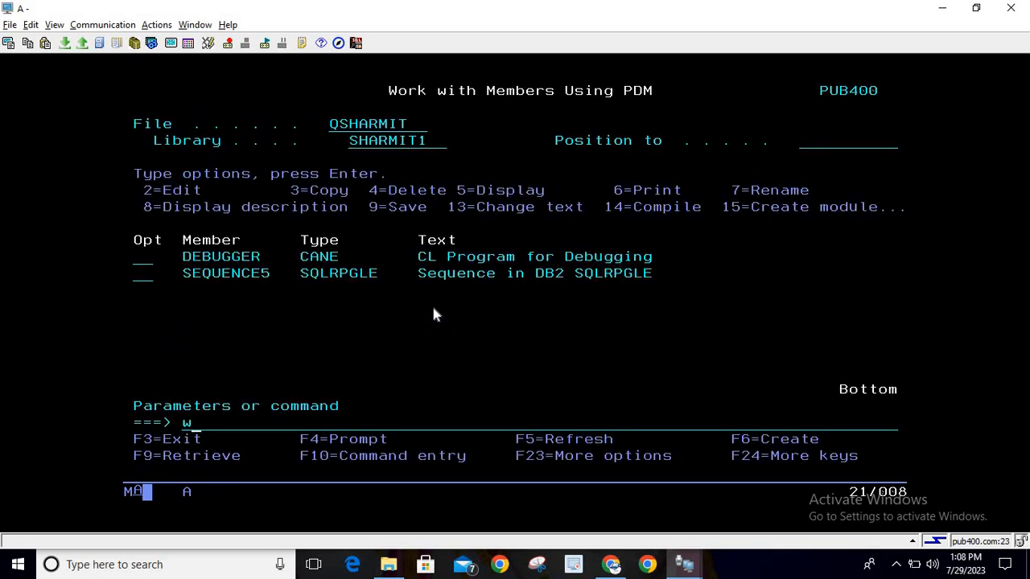
Step: Run WRKOBJ SHARMIT1/SEQ1 to confirm SEQ1 exists as a *DTAARA object
{"action": "type", "text": "rkobj sharmit1"}
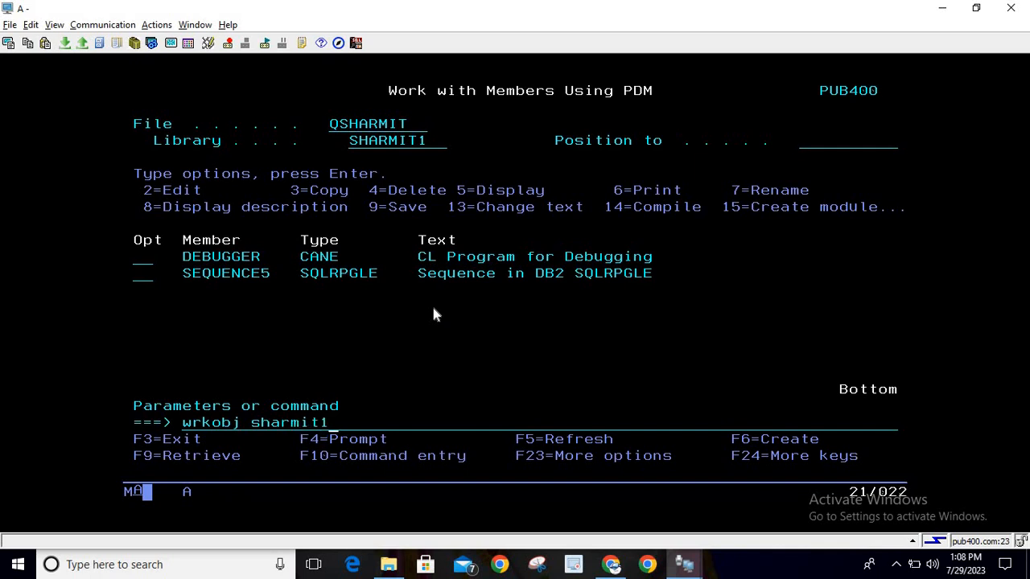
{"action": "type", "text": "/seq1"}
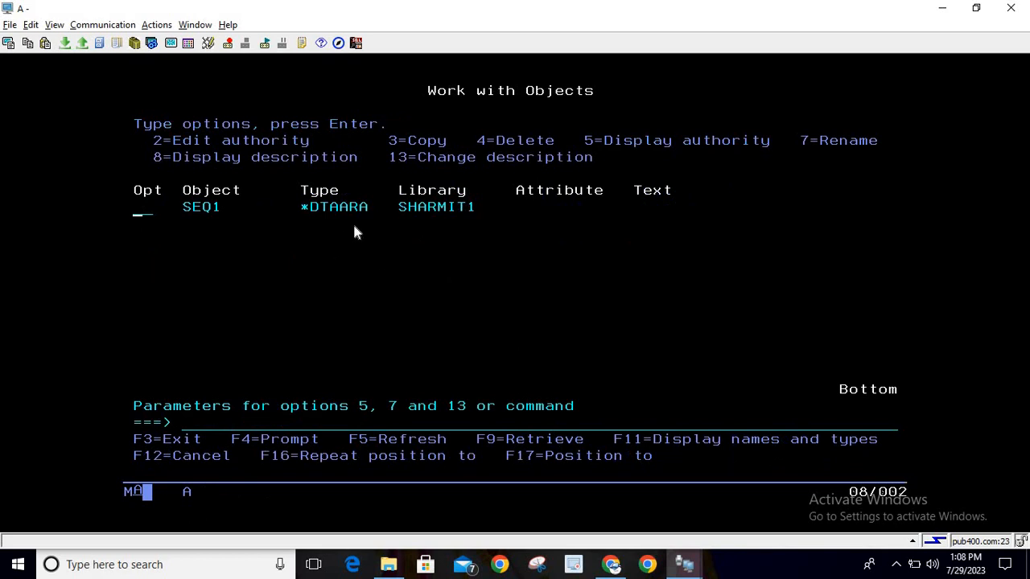
{"action": "mouse_move", "coordinate": [322, 222]}
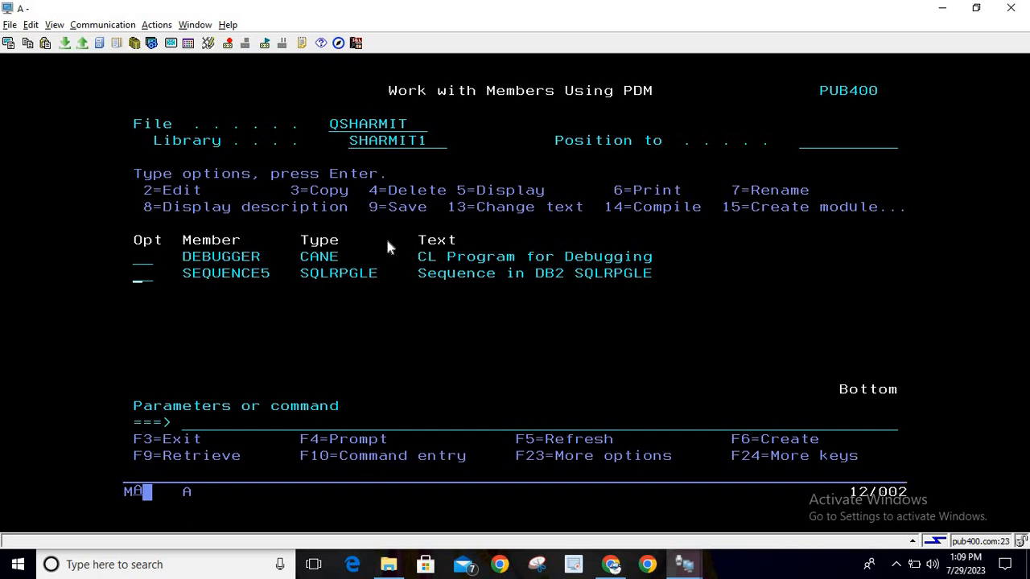
Step: Use option 2 on SEQUENCE5 to open its SQLRPGLE source in SEU
{"action": "type", "text": "2"}
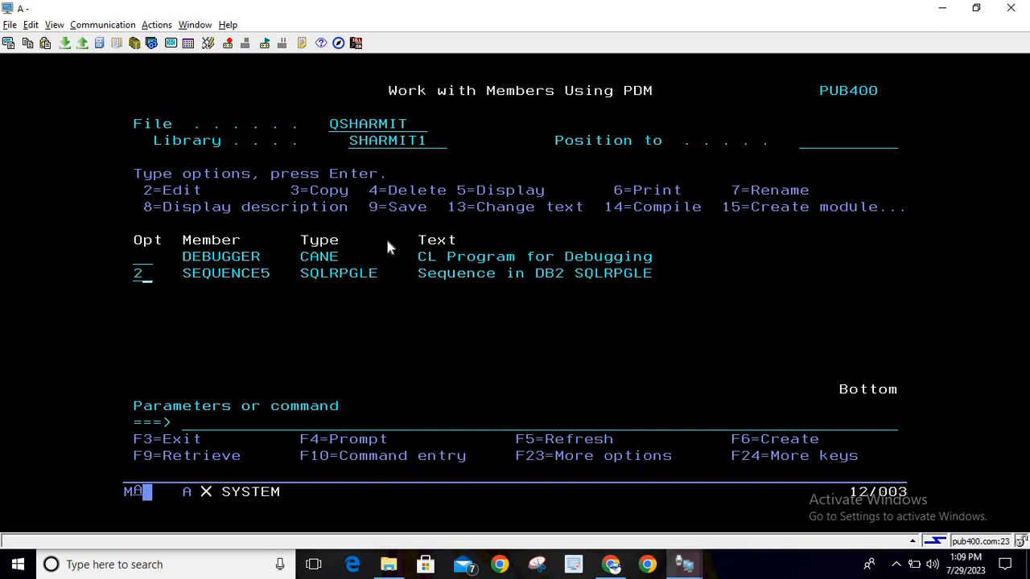
{"action": "key", "text": "Enter"}
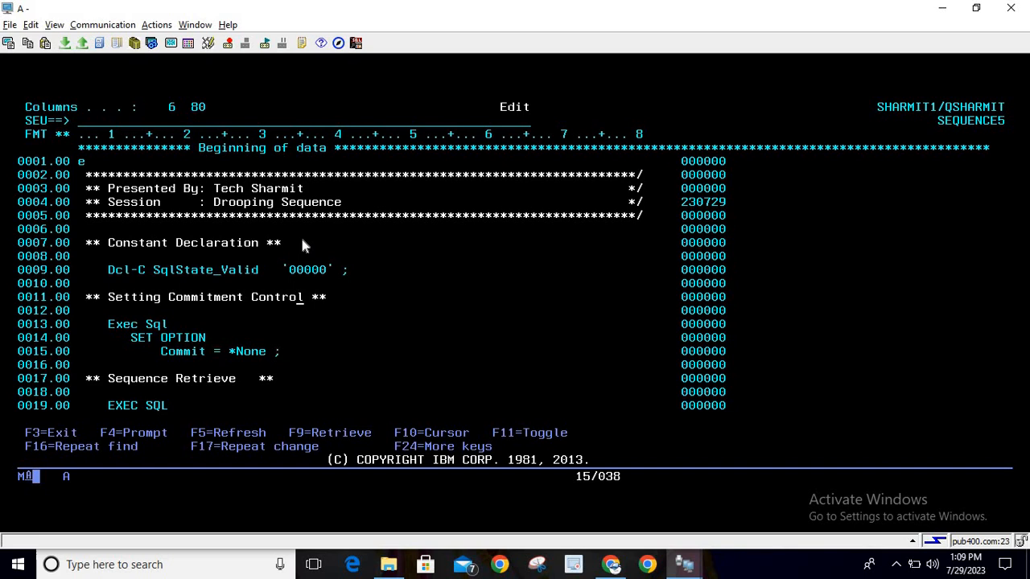
{"action": "scroll", "scroll_direction": "down", "scroll_amount": 3}
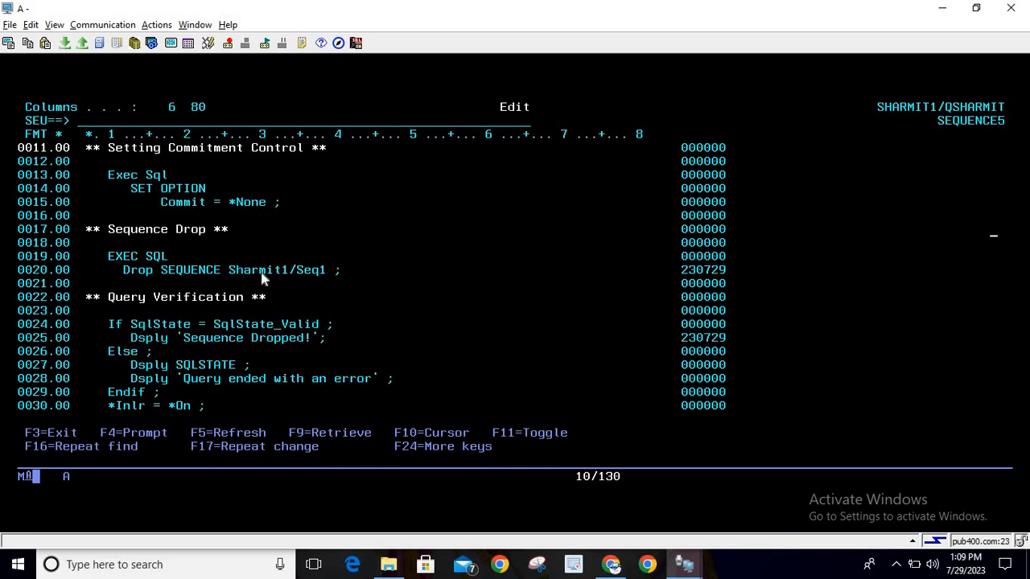
{"action": "mouse_move", "coordinate": [322, 280]}
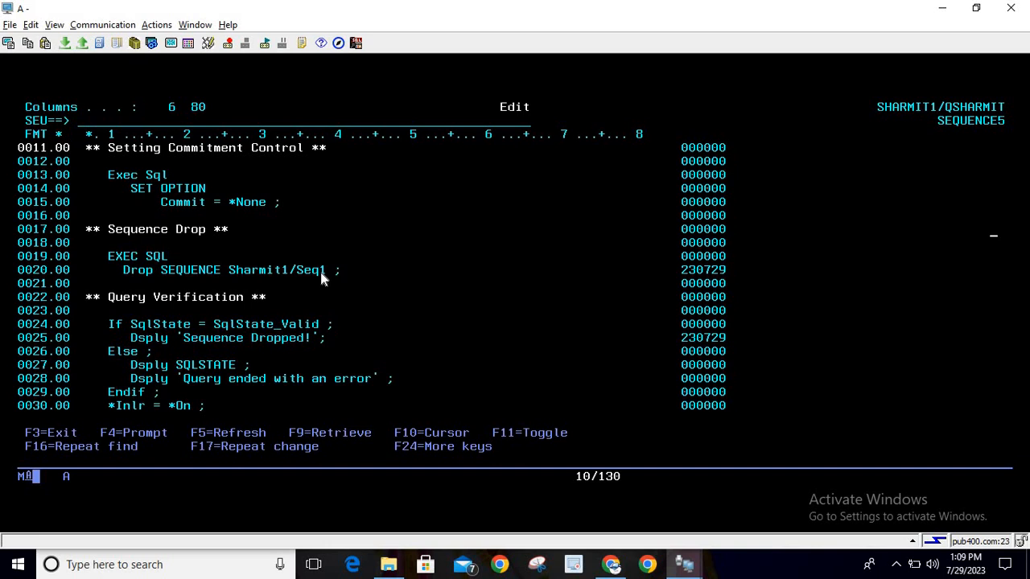
{"action": "mouse_move", "coordinate": [267, 277]}
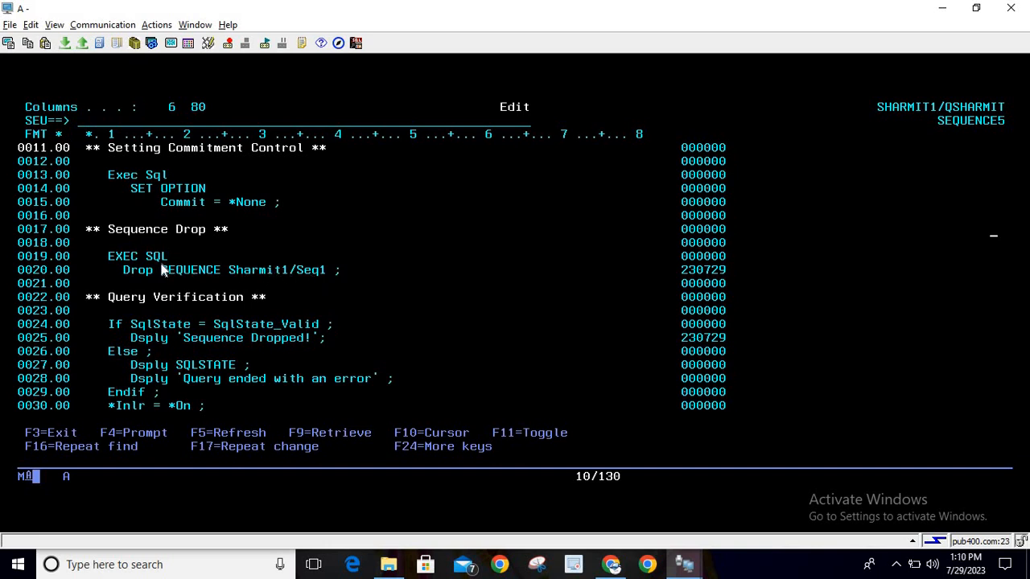
{"action": "mouse_move", "coordinate": [288, 276]}
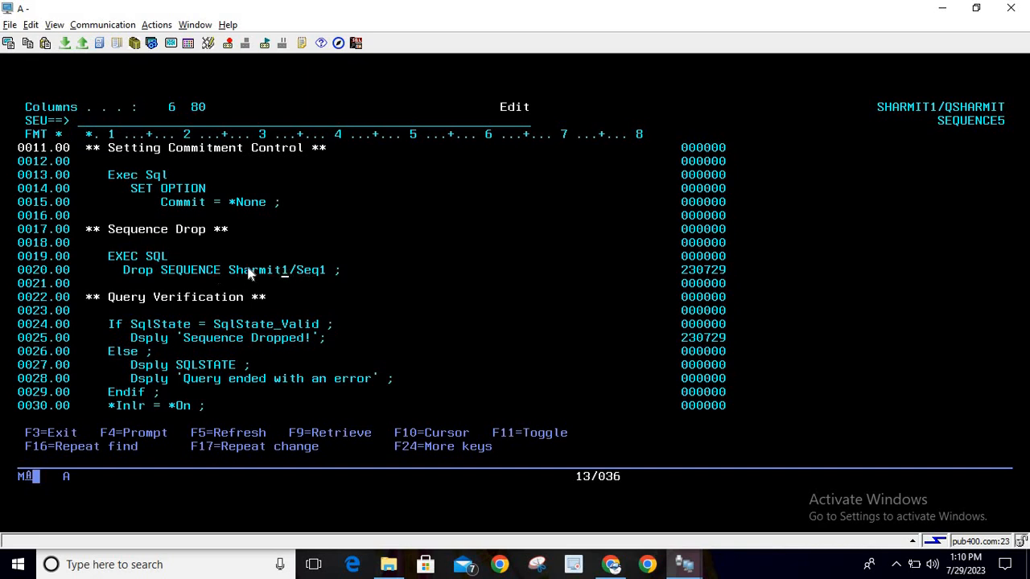
{"action": "mouse_move", "coordinate": [293, 273]}
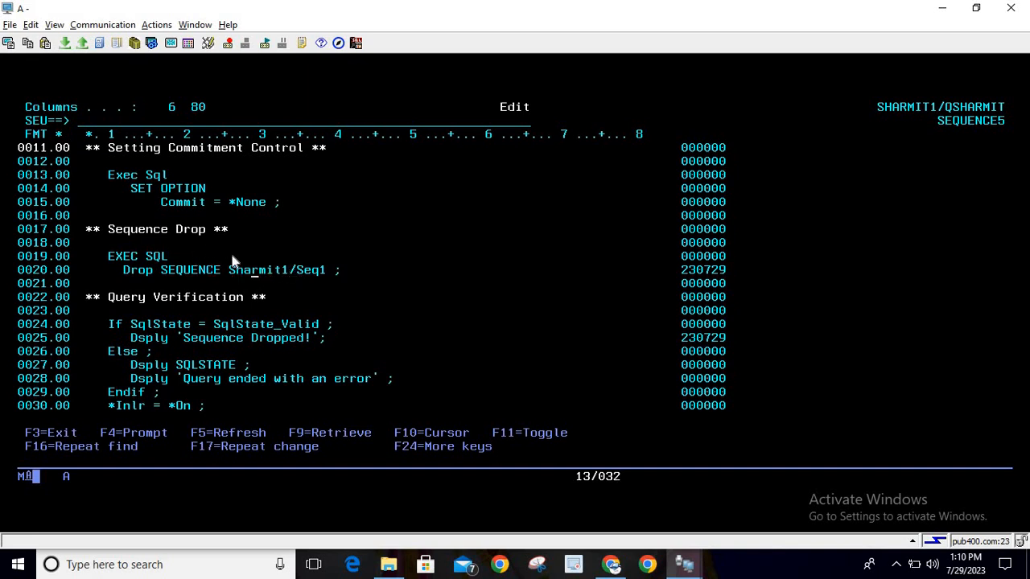
{"action": "mouse_move", "coordinate": [225, 308]}
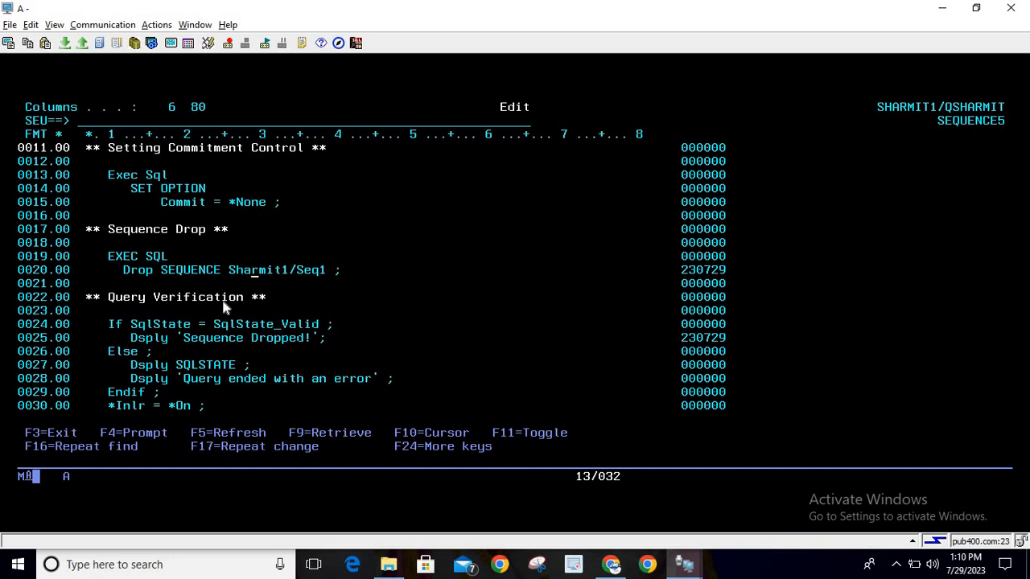
{"action": "mouse_move", "coordinate": [225, 337]}
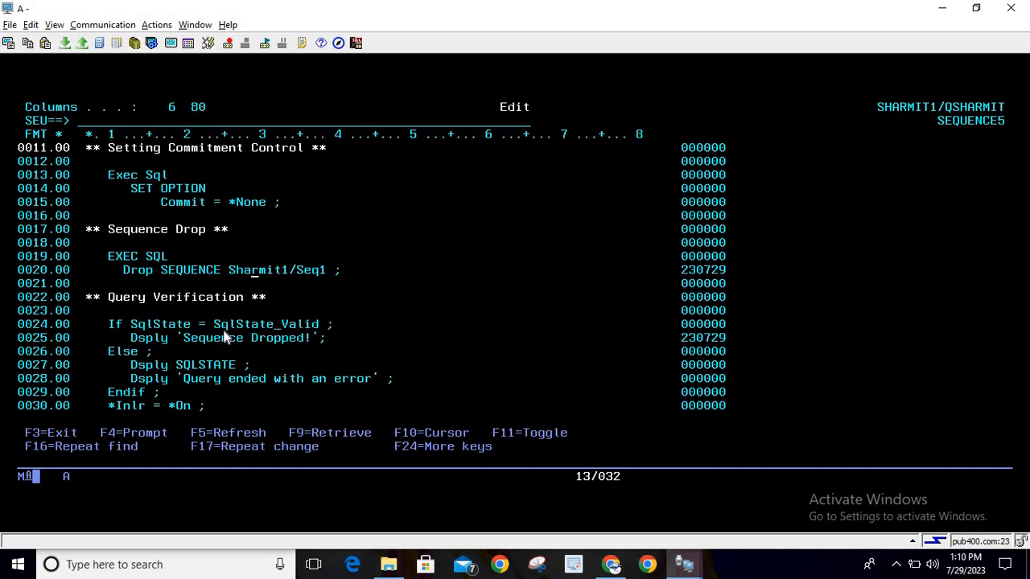
{"action": "mouse_move", "coordinate": [161, 338]}
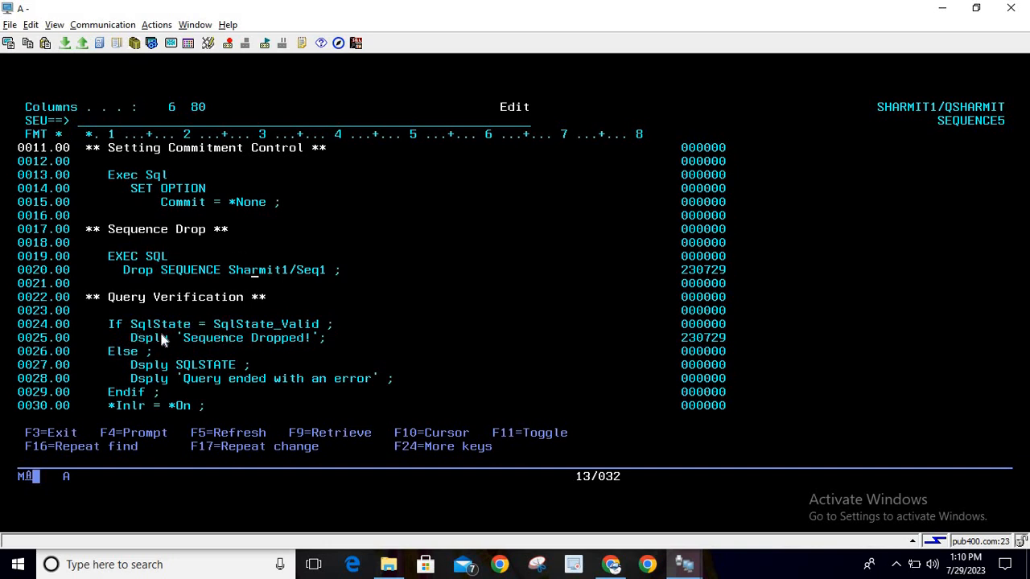
{"action": "mouse_move", "coordinate": [338, 270]}
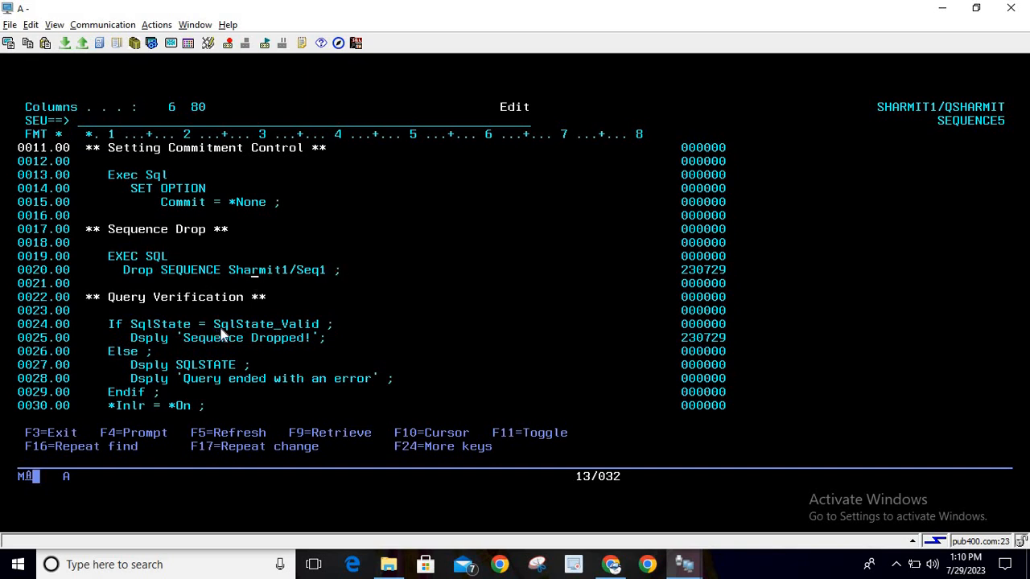
{"action": "mouse_move", "coordinate": [337, 338]}
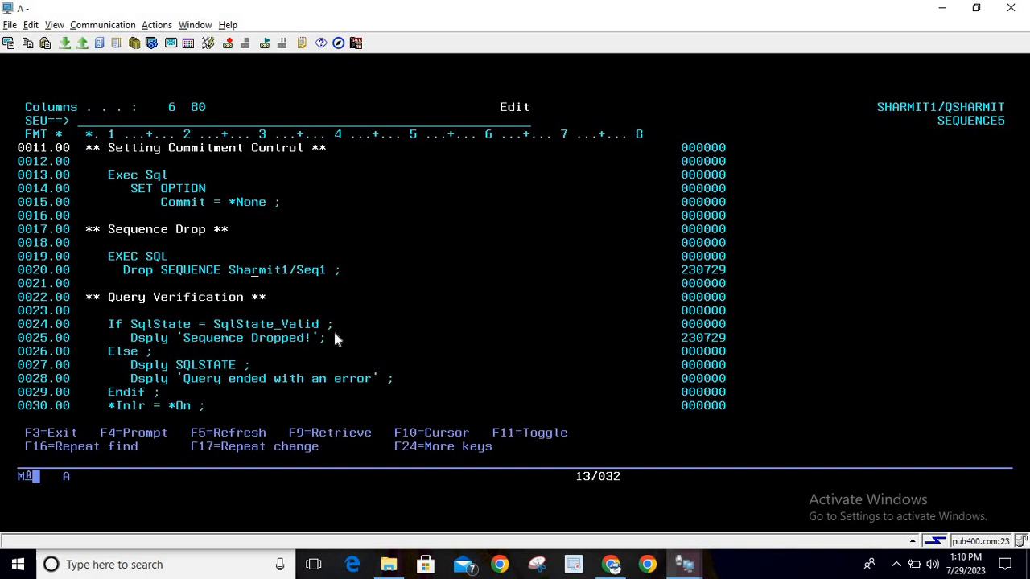
{"action": "mouse_move", "coordinate": [314, 347]}
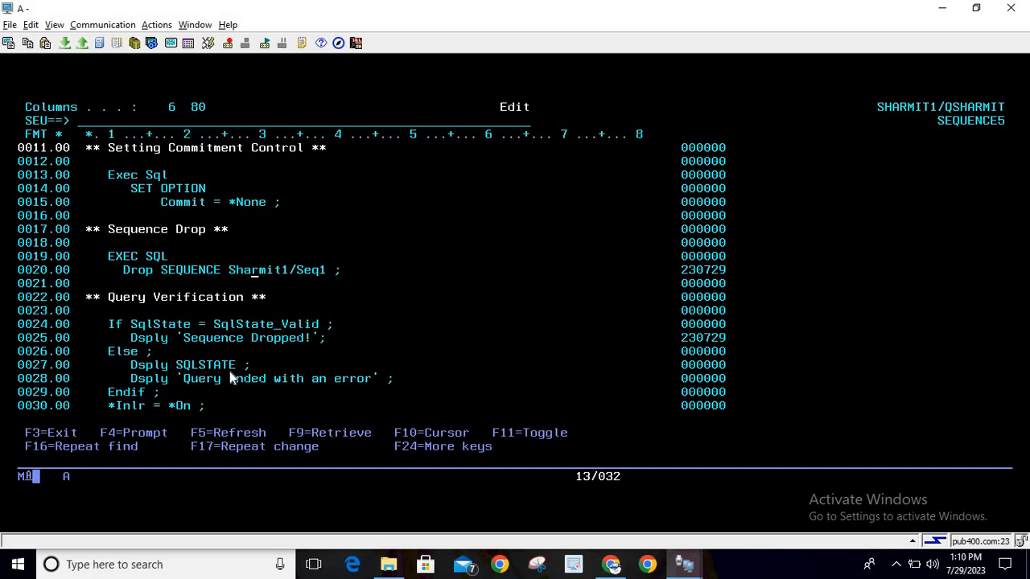
{"action": "mouse_move", "coordinate": [209, 391]}
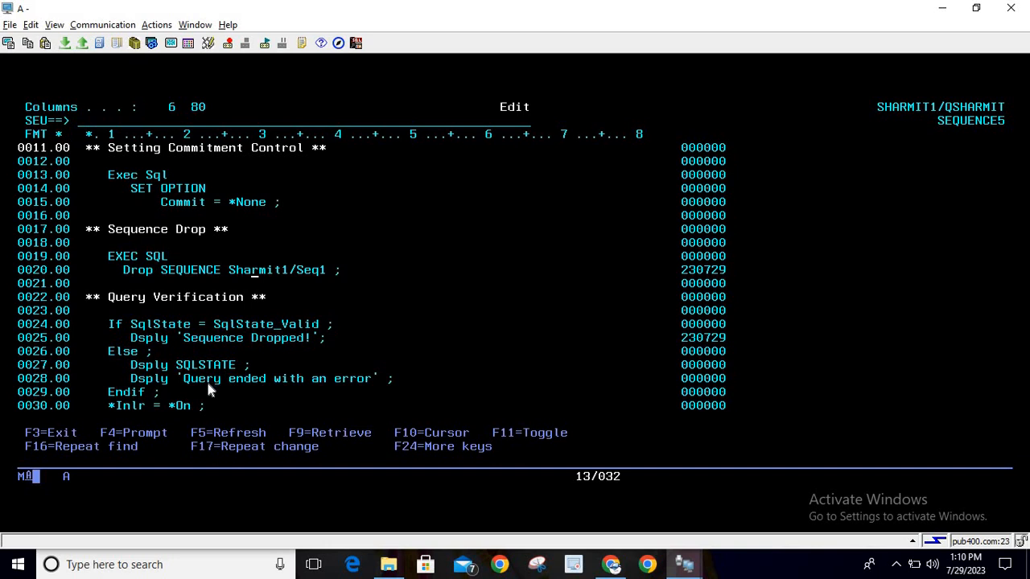
{"action": "mouse_move", "coordinate": [245, 395]}
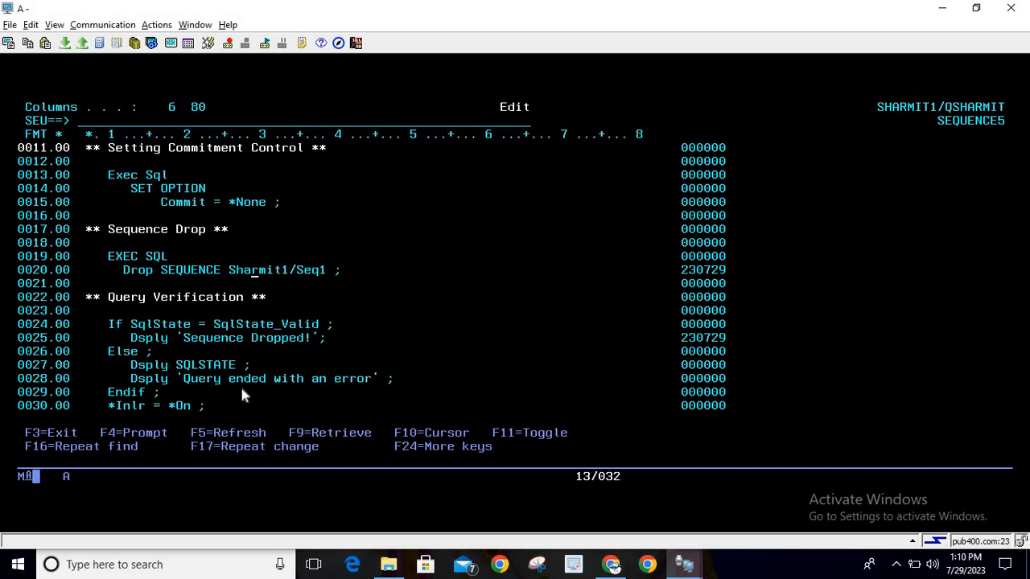
{"action": "mouse_move", "coordinate": [179, 415]}
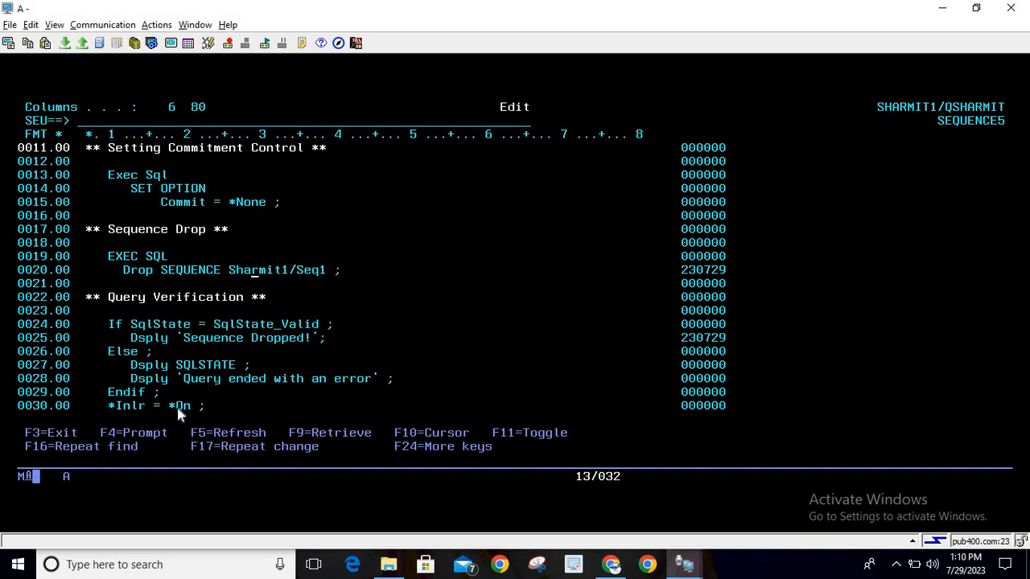
{"action": "mouse_move", "coordinate": [277, 123]}
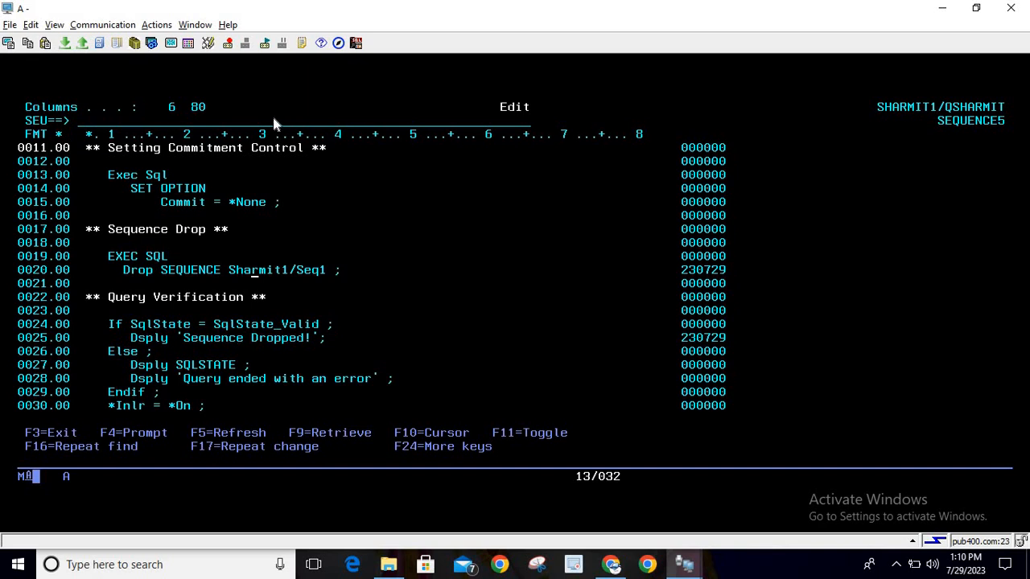
{"action": "type", "text": "file"}
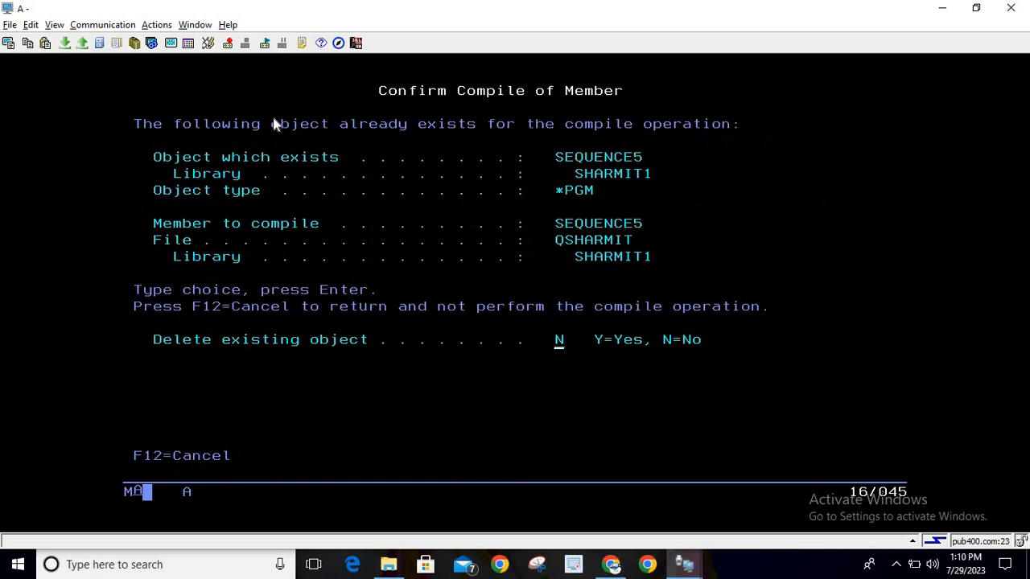
Step: Compile and run SEQUENCE5, getting 'Sequence Dropped!', and return to the member list
{"action": "key", "text": "Enter"}
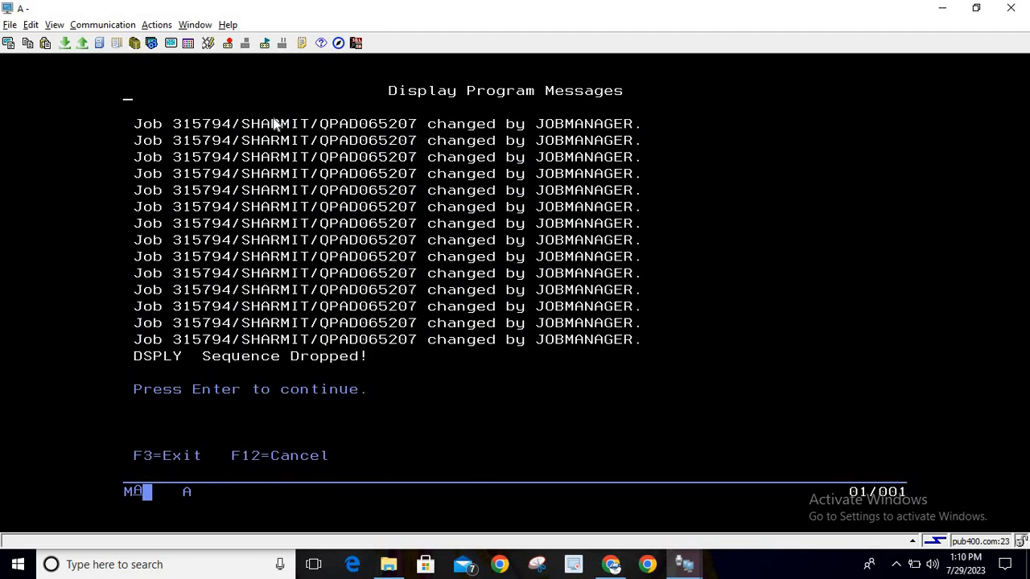
{"action": "double_click", "coordinate": [277, 355]}
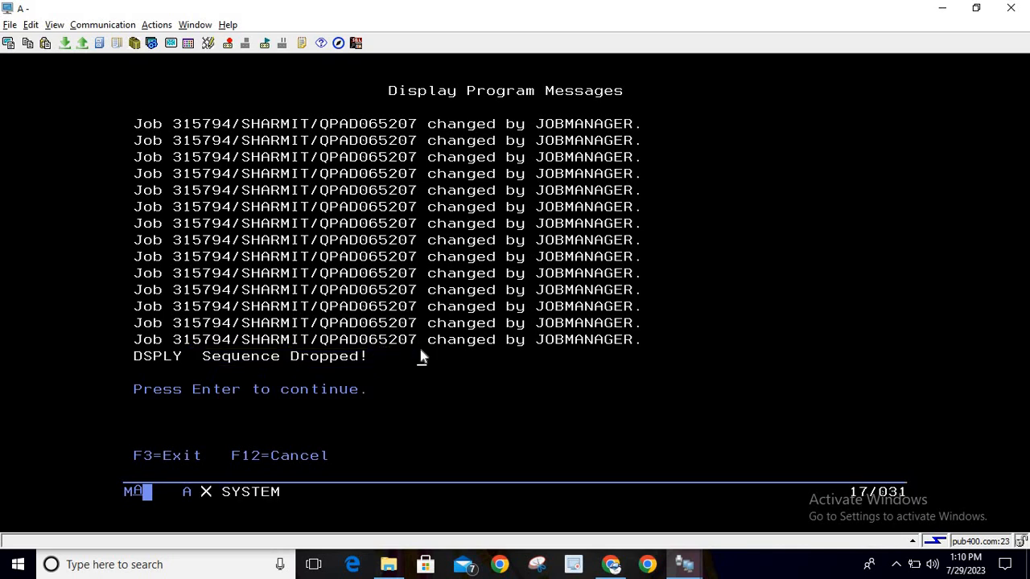
{"action": "key", "text": "Enter"}
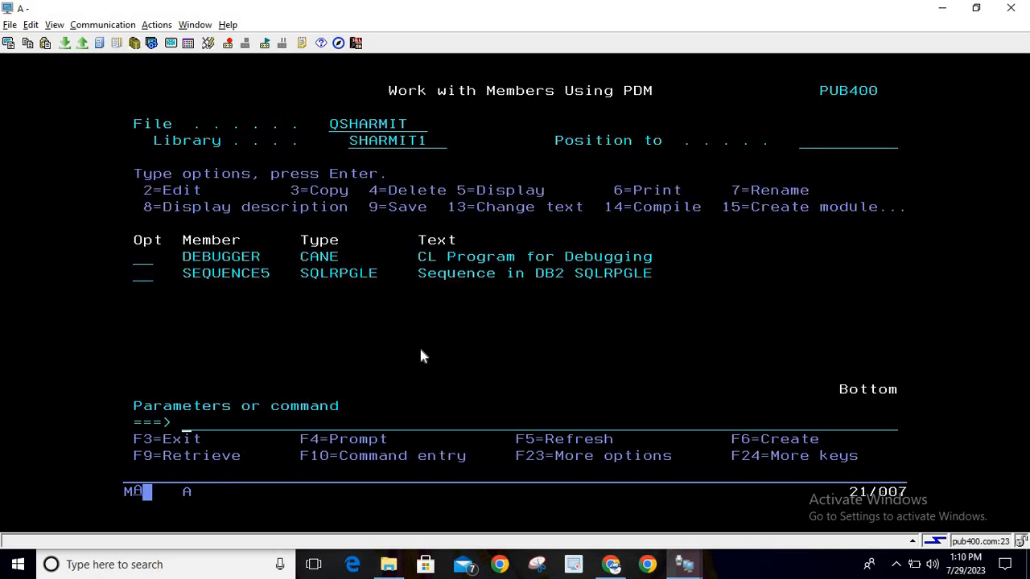
Step: Run WRKOBJ on SHARMIT1 objects, then enter STRSQ, which is reported not found
{"action": "type", "text": "w"}
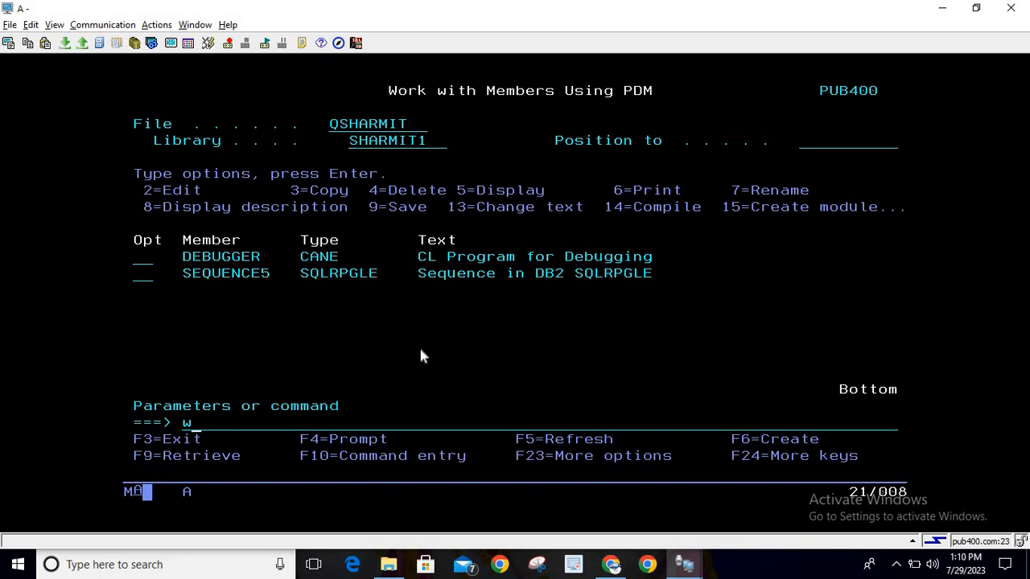
{"action": "type", "text": "rkobj sh"}
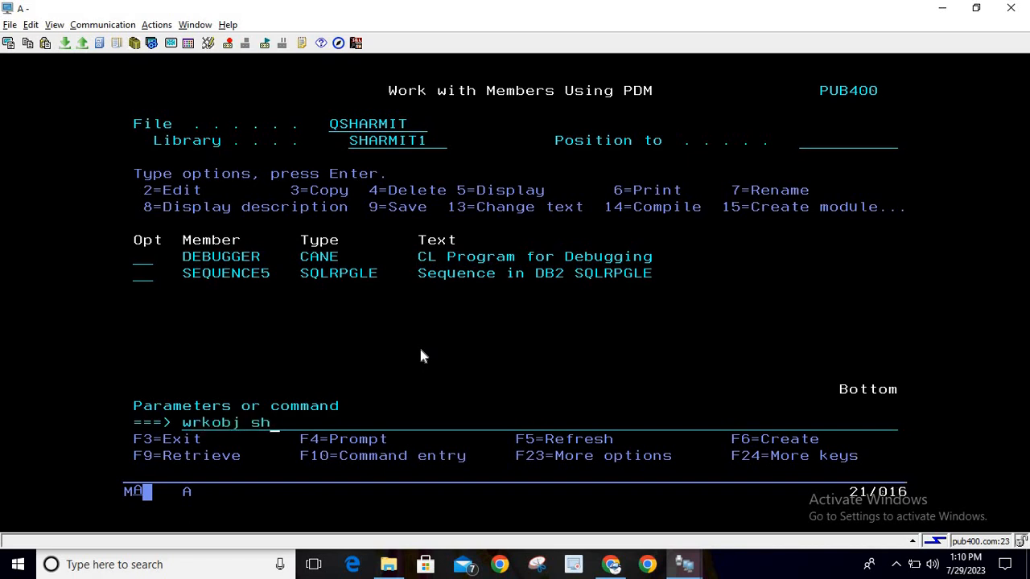
{"action": "type", "text": "armit1/s"}
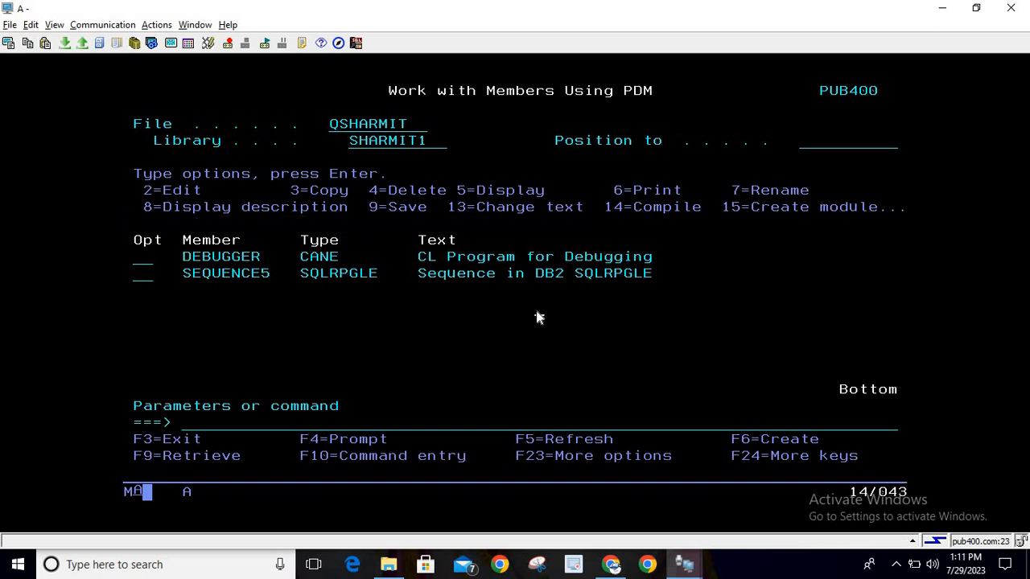
{"action": "type", "text": "strsql"}
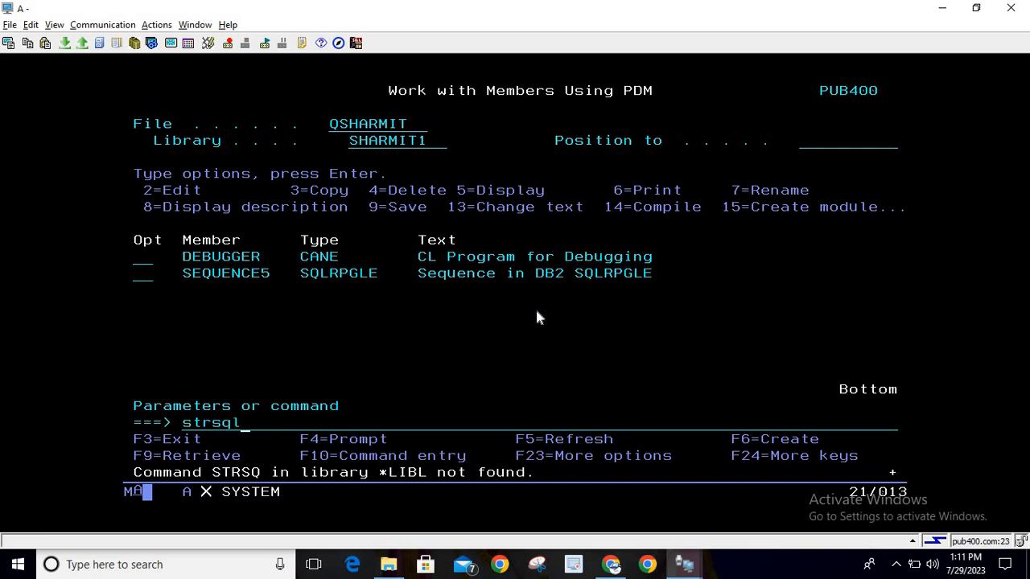
Step: Start STRSQL and run SELECT NEXT VALUE FOR Sharmit1.seq1, getting SEQ1 not found
{"action": "key", "text": "Enter"}
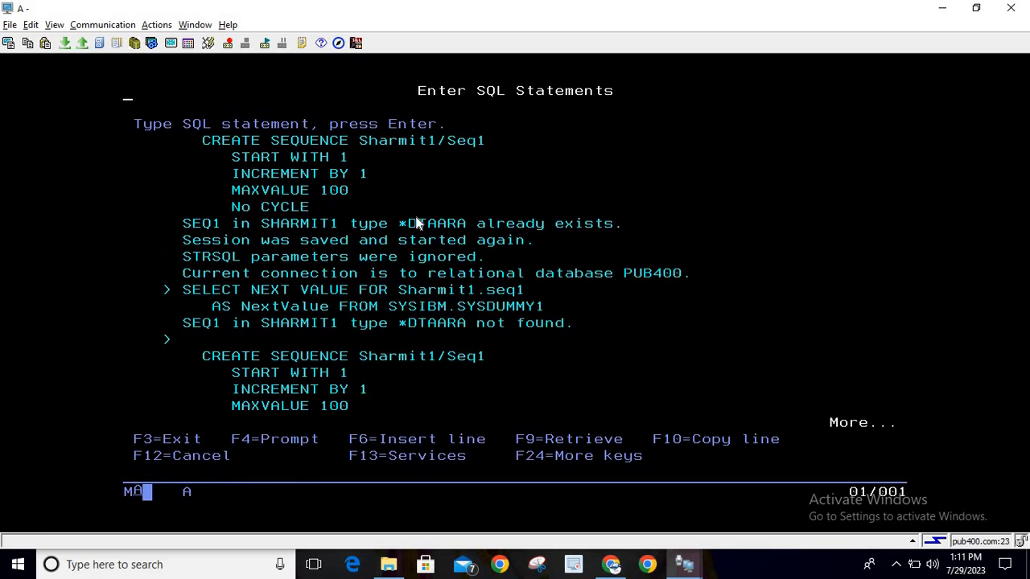
{"action": "mouse_move", "coordinate": [389, 272]}
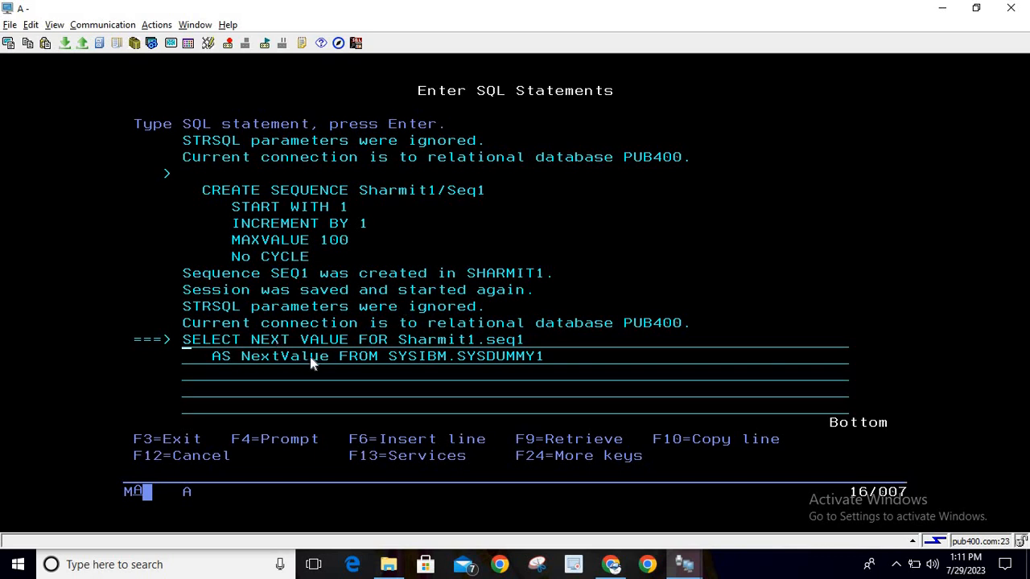
{"action": "mouse_move", "coordinate": [521, 352]}
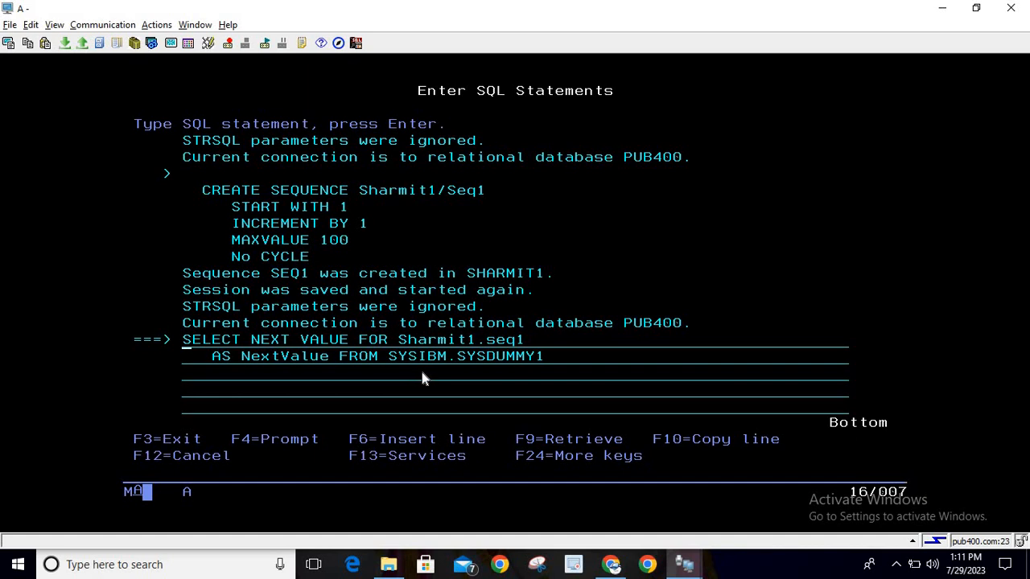
{"action": "mouse_move", "coordinate": [479, 378]}
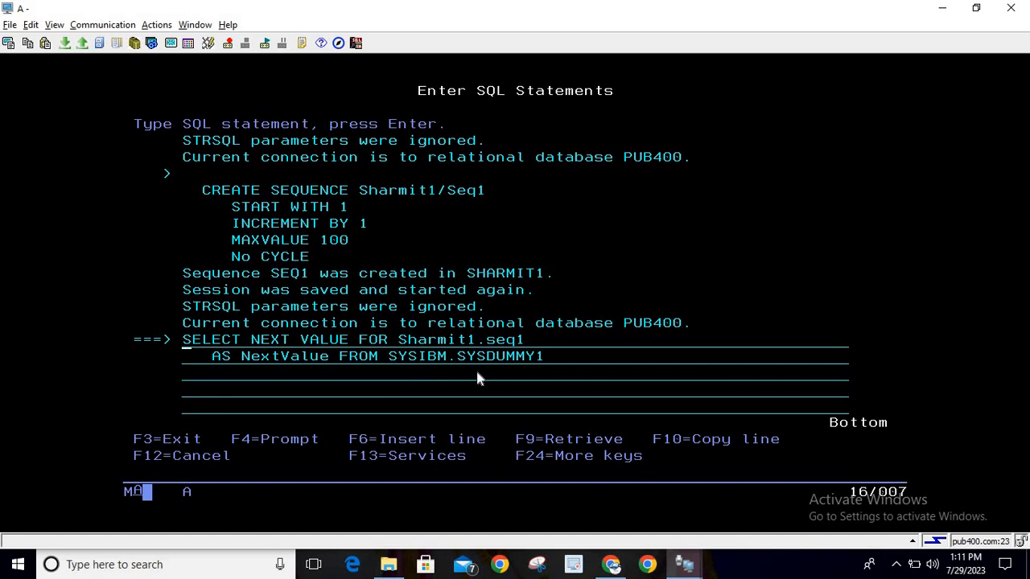
{"action": "key", "text": "Enter"}
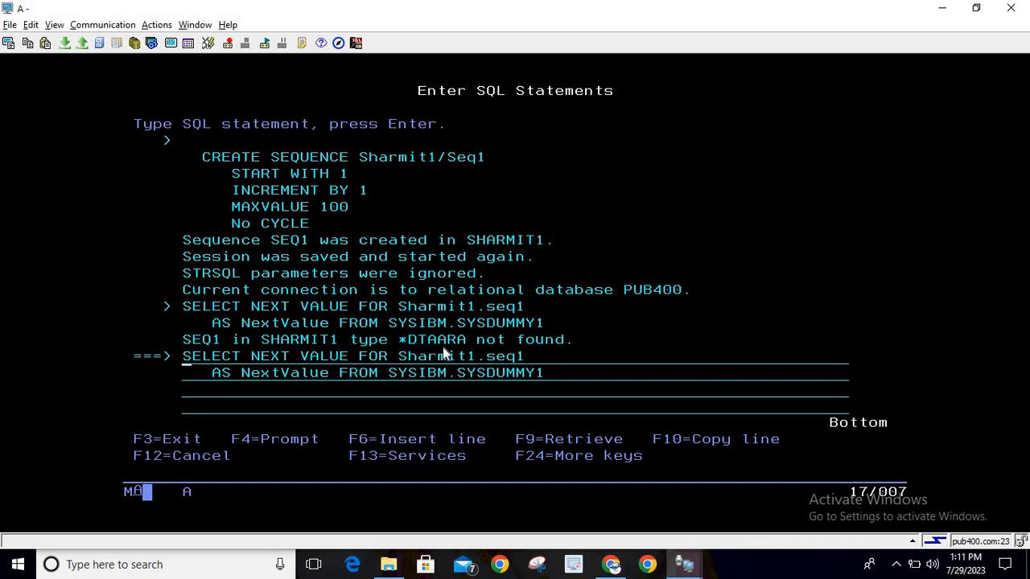
{"action": "mouse_move", "coordinate": [547, 356]}
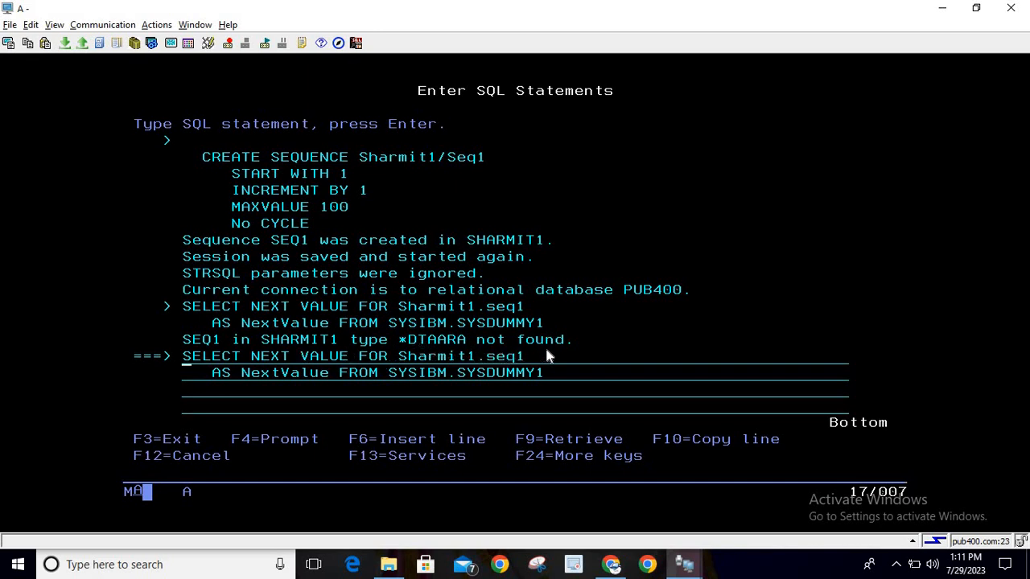
{"action": "mouse_move", "coordinate": [435, 360]}
{"action": "type", "text": "drop sh"}
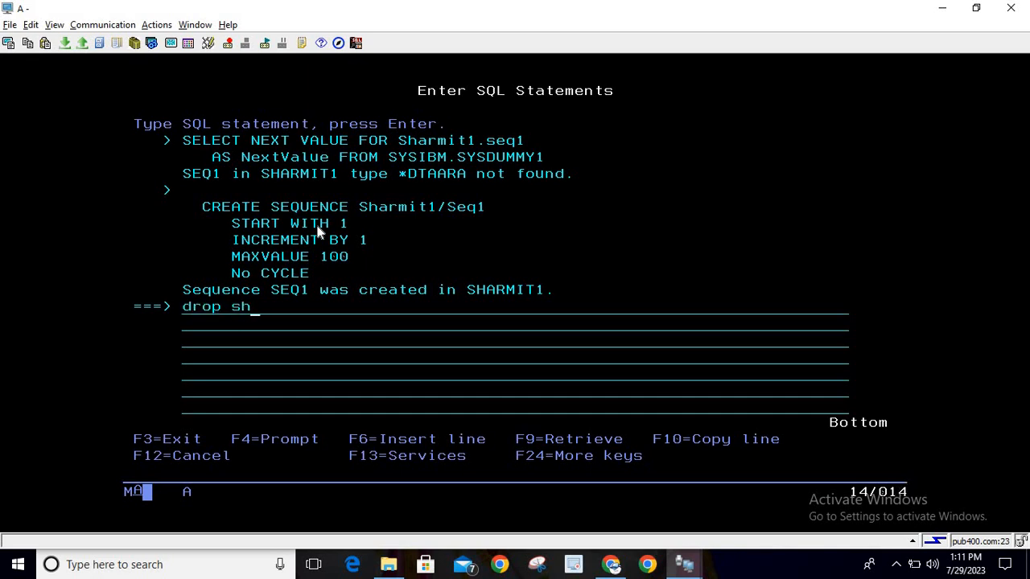
Step: Execute DROP SEQUENCE sharmit1/seq1 in STRSQL and return to the member list
{"action": "type", "text": "equen"}
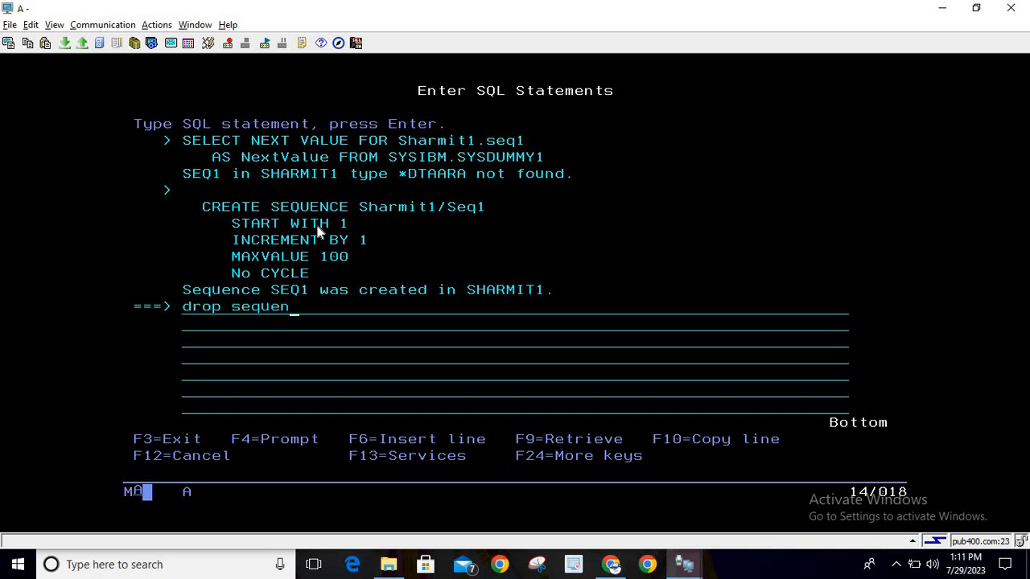
{"action": "type", "text": "ce"}
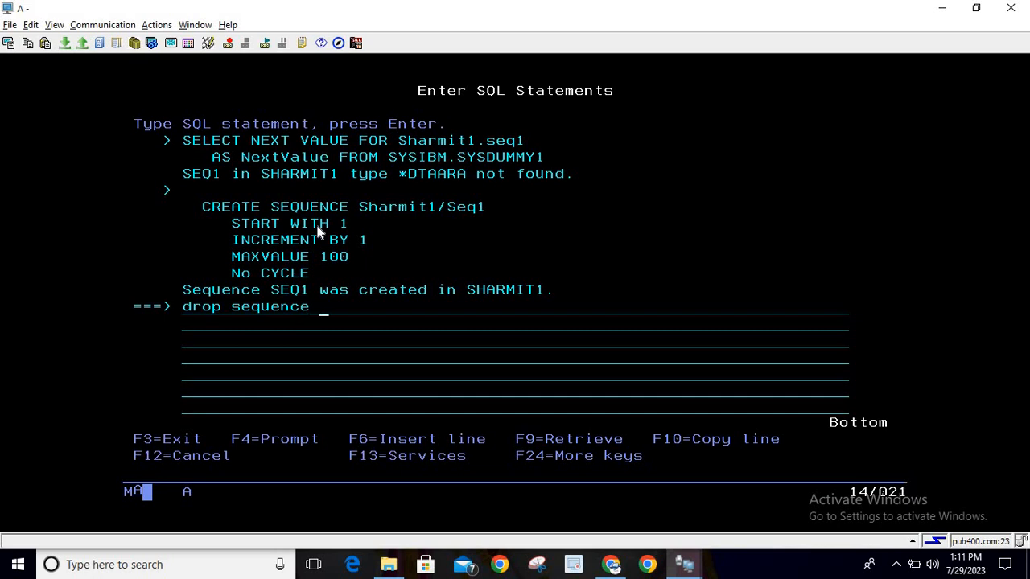
{"action": "type", "text": "sharmit1"}
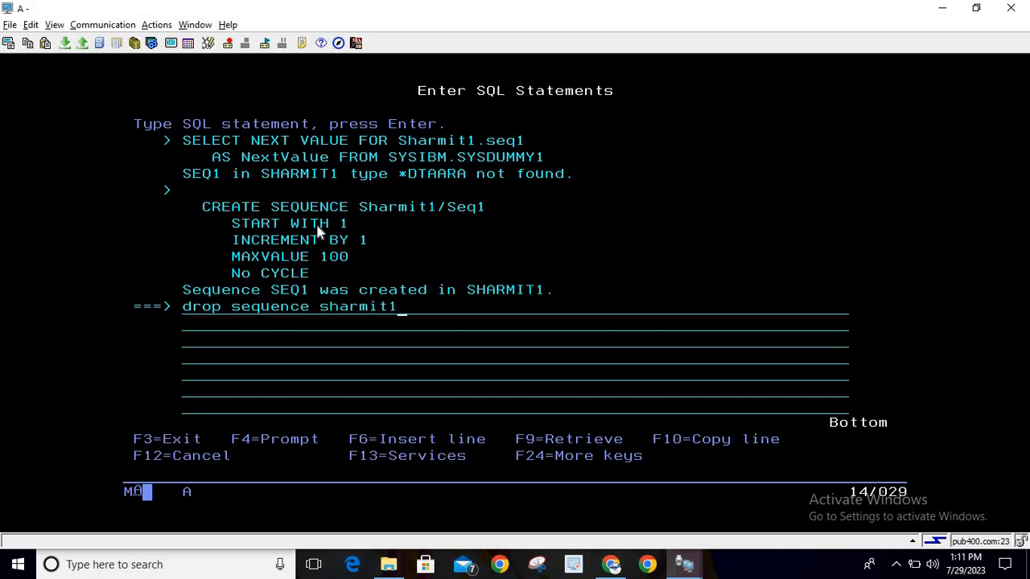
{"action": "type", "text": "/"}
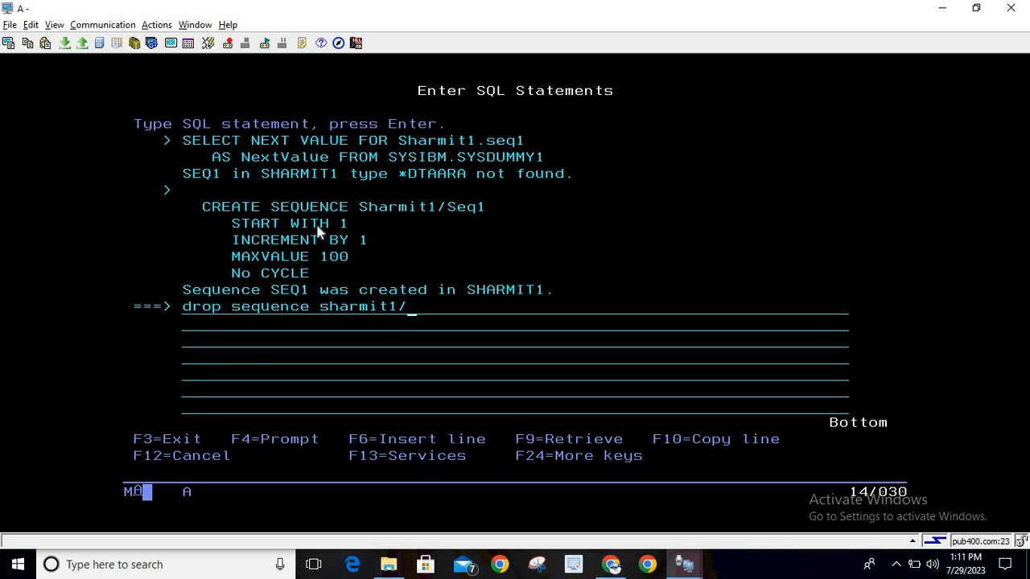
{"action": "type", "text": "se"}
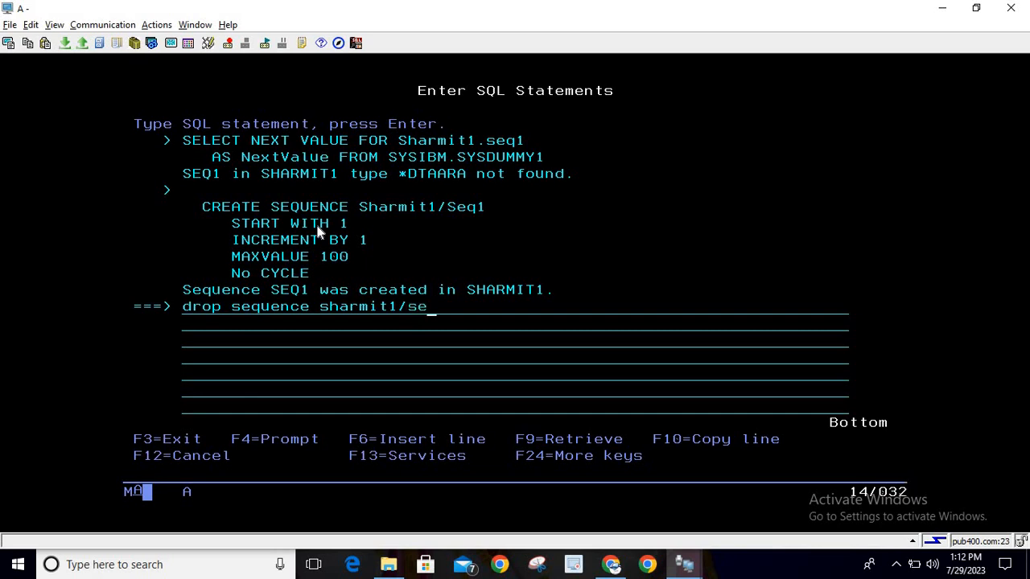
{"action": "type", "text": "q"}
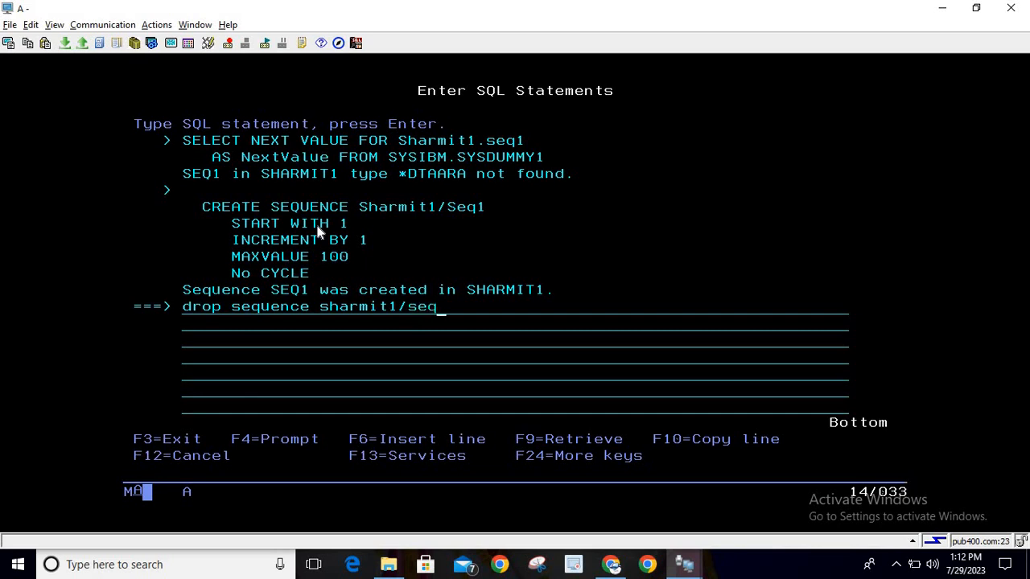
{"action": "type", "text": "1"}
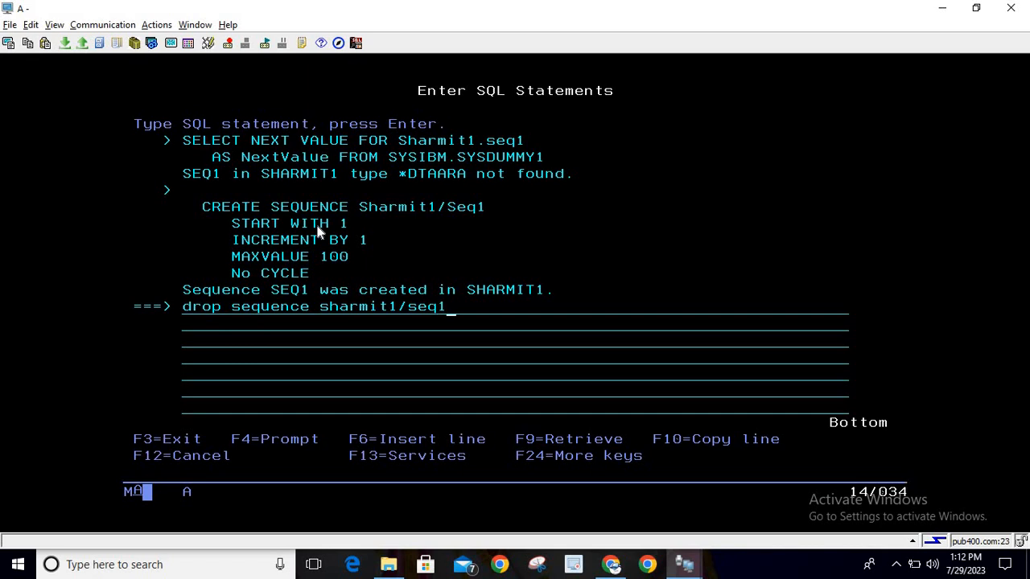
{"action": "mouse_move", "coordinate": [372, 318]}
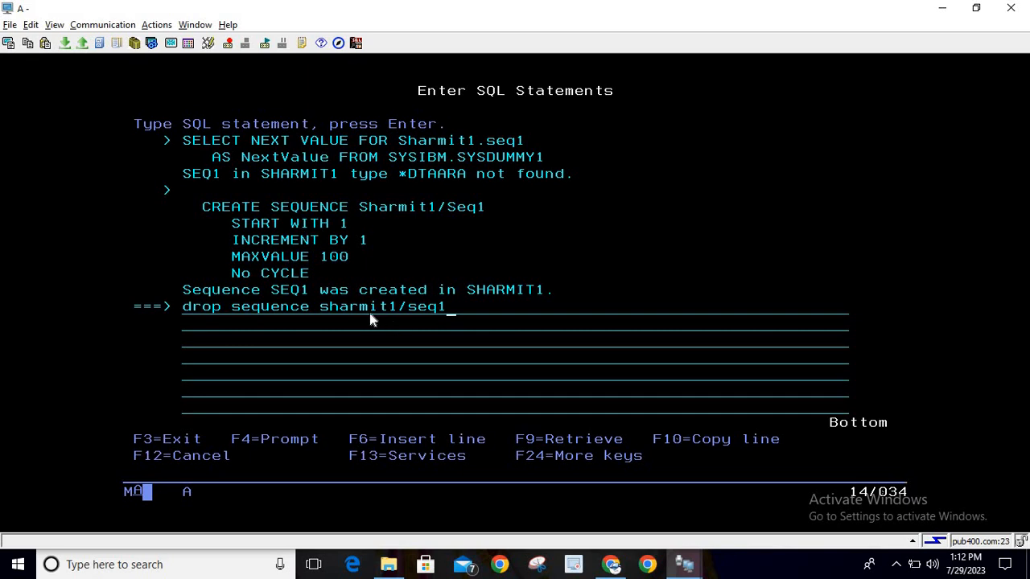
{"action": "mouse_move", "coordinate": [399, 325]}
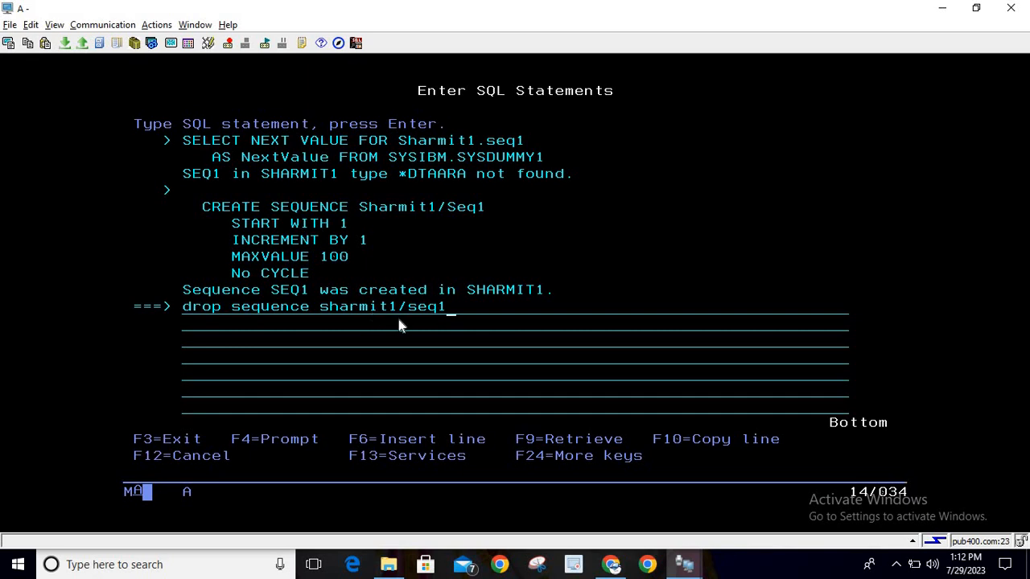
{"action": "mouse_move", "coordinate": [444, 328]}
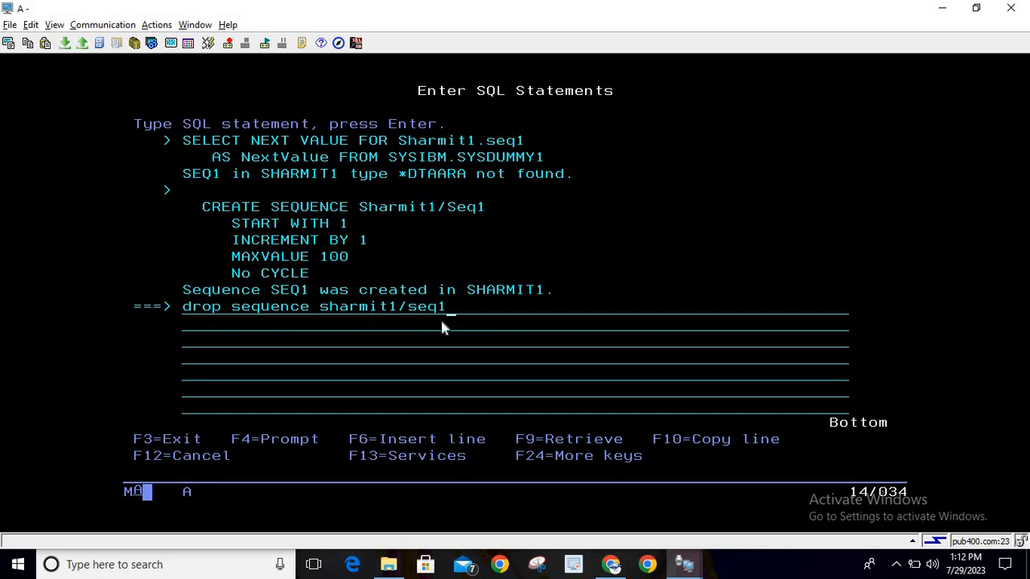
{"action": "mouse_move", "coordinate": [433, 322]}
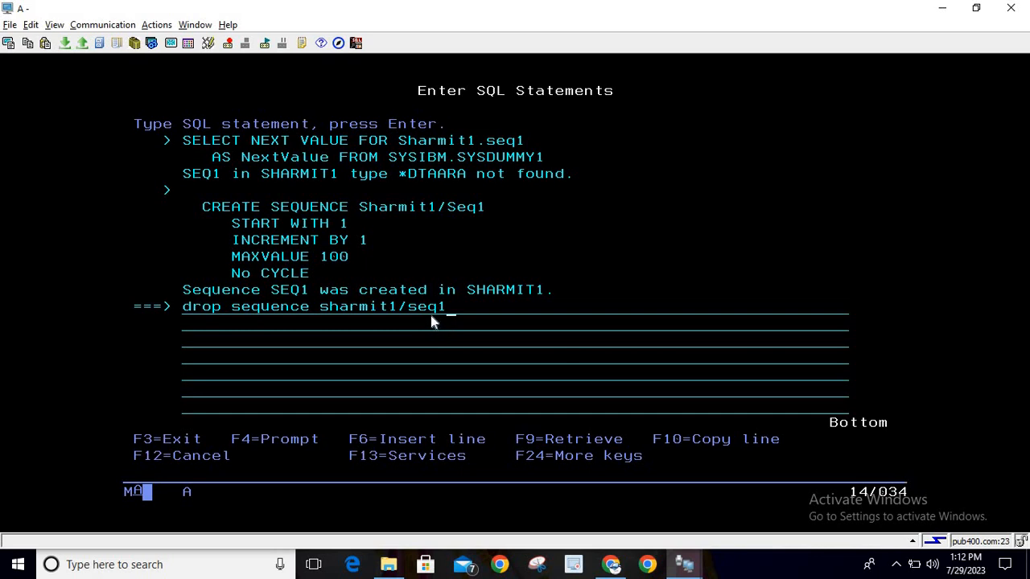
{"action": "key", "text": "Enter"}
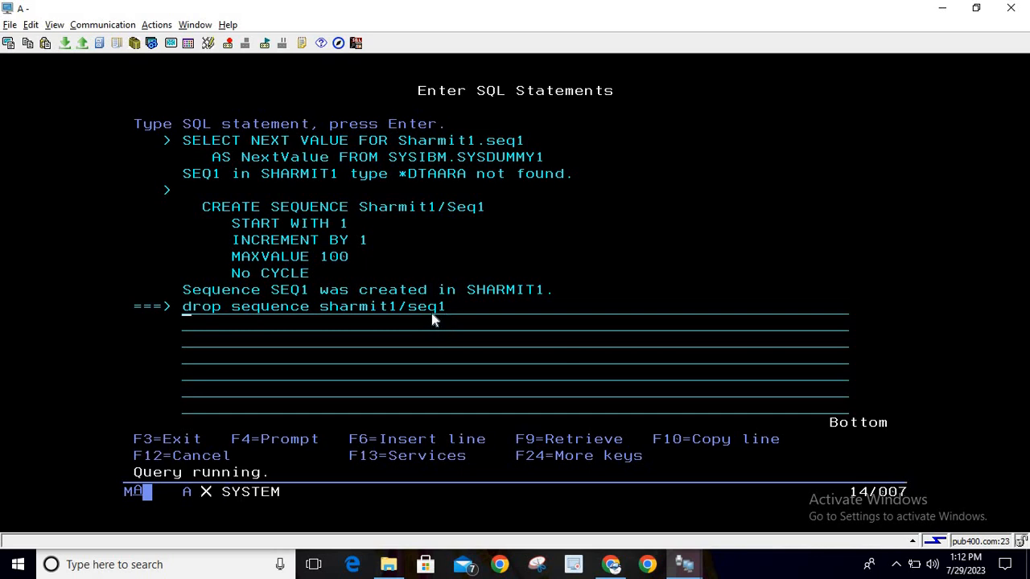
{"action": "key", "text": "Enter"}
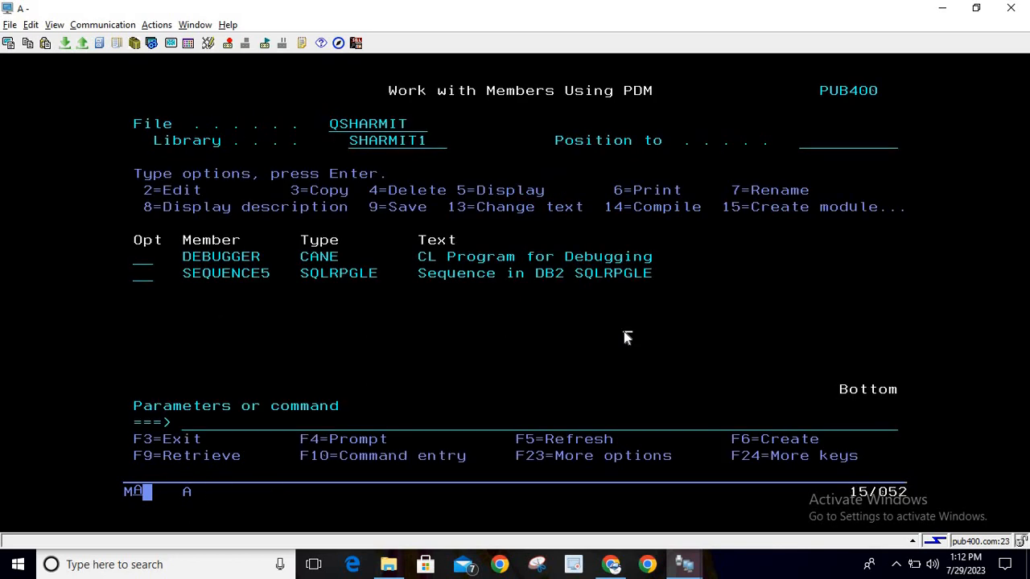
{"action": "mouse_move", "coordinate": [142, 283]}
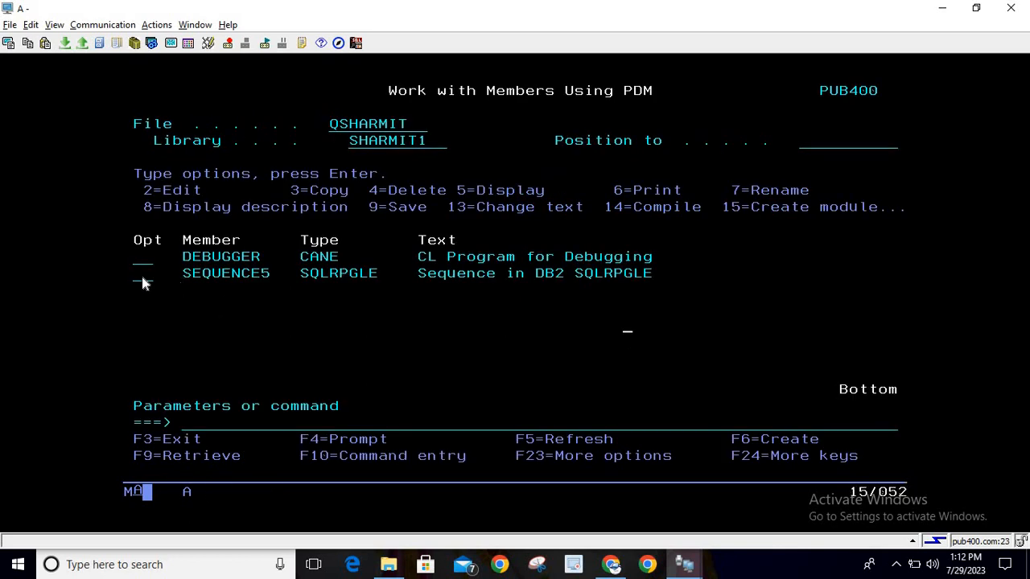
Step: Browse SEQUENCE5 with option 5 and scroll to its DROP SEQUENCE Sharmit1/Seq1 section
{"action": "type", "text": "5"}
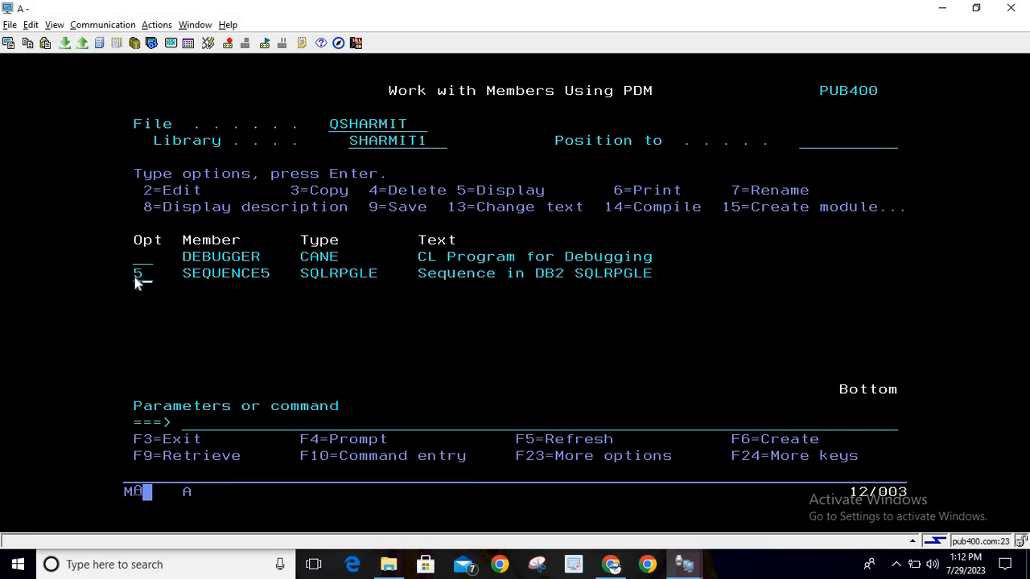
{"action": "key", "text": "Enter"}
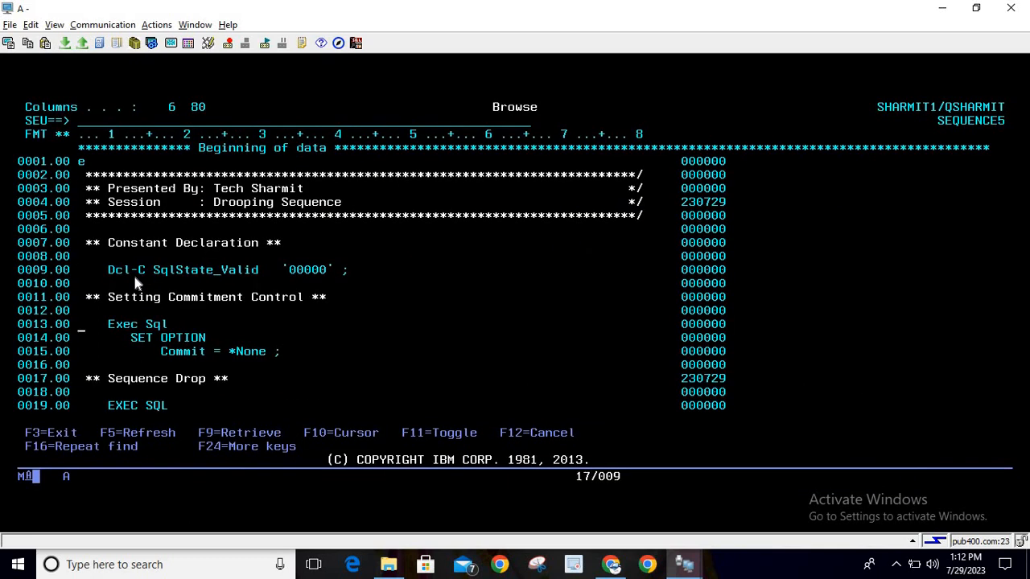
{"action": "scroll", "scroll_direction": "down", "scroll_amount": 3}
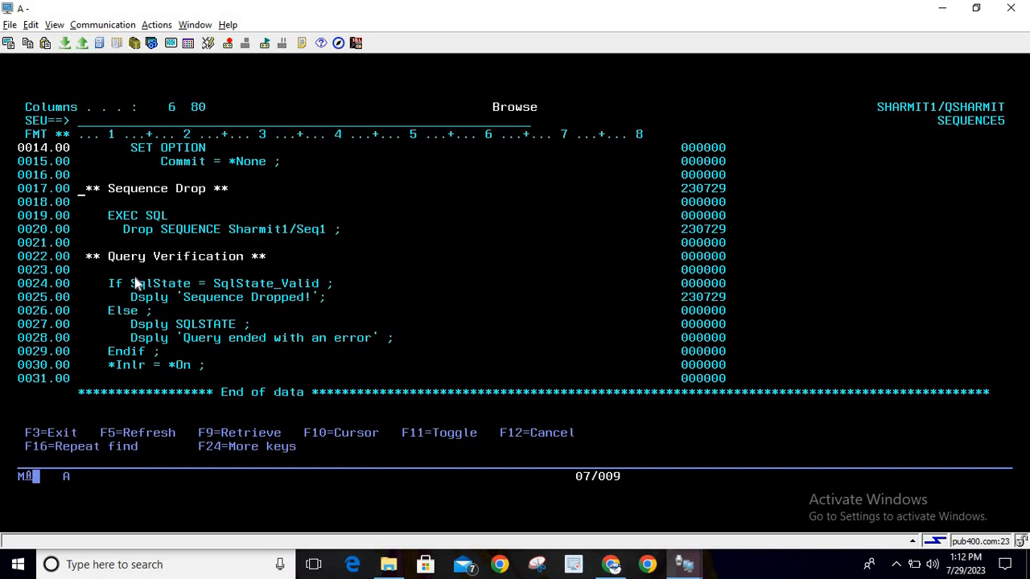